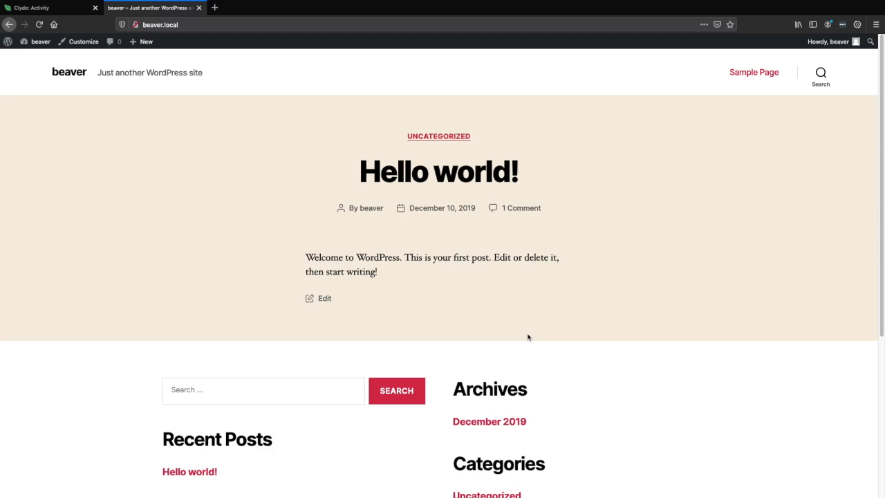
{"action": "mouse_move", "coordinate": [228, 184]}
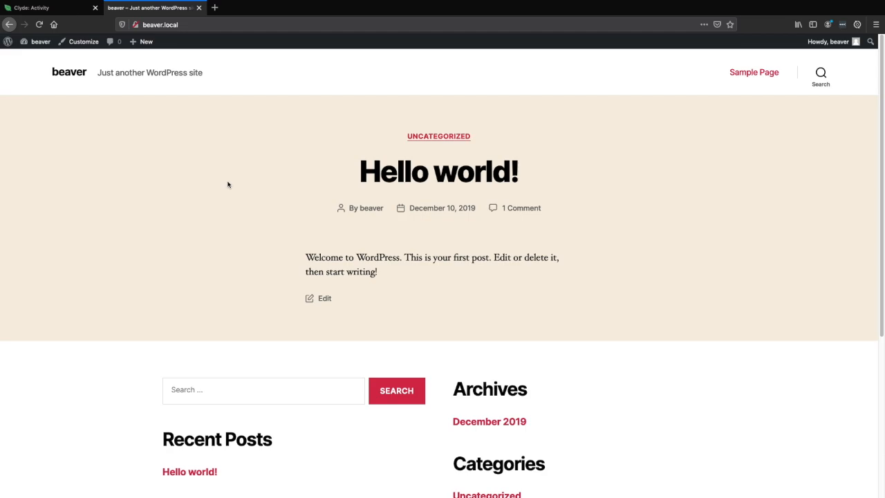
From the Dashboard, list installed plugins, showing Beaver Builder Lite and Disable Gutenberg active.
{"action": "left_click", "coordinate": [40, 41]}
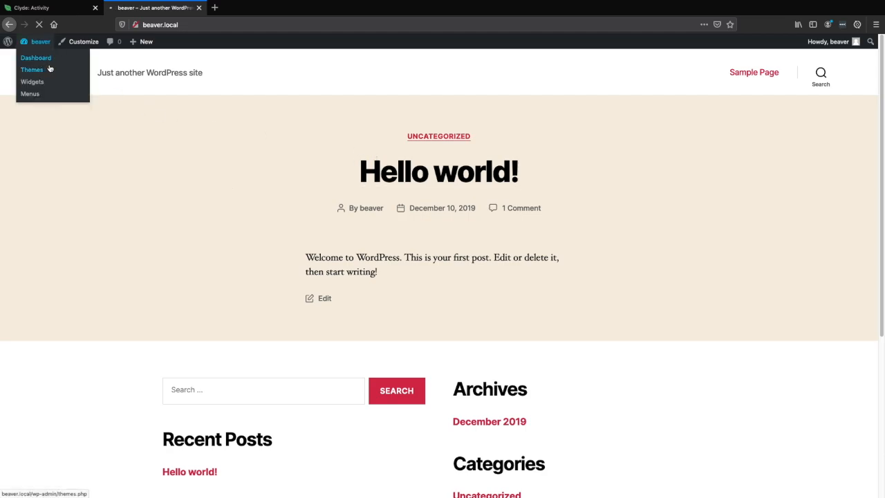
{"action": "left_click", "coordinate": [35, 57]}
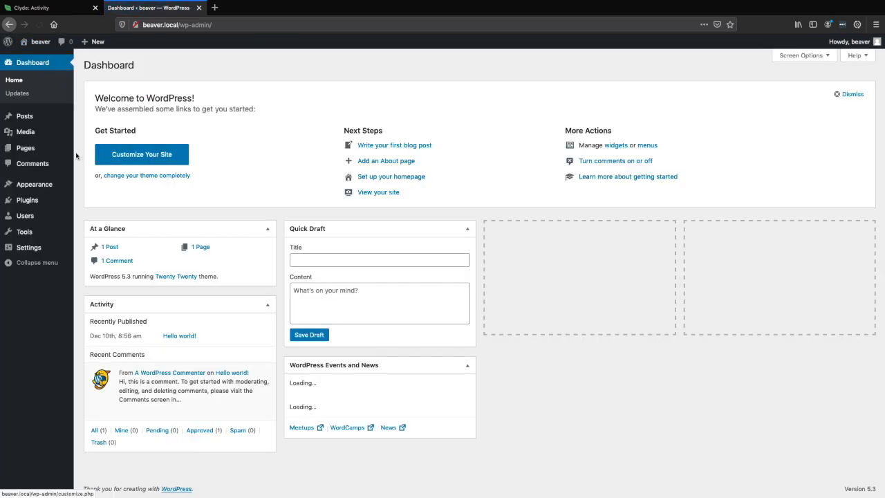
{"action": "left_click", "coordinate": [26, 200]}
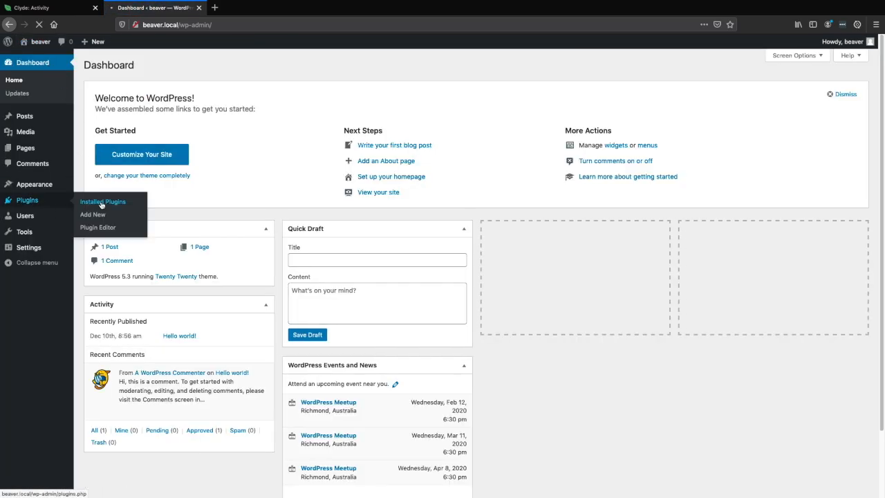
{"action": "left_click", "coordinate": [103, 201]}
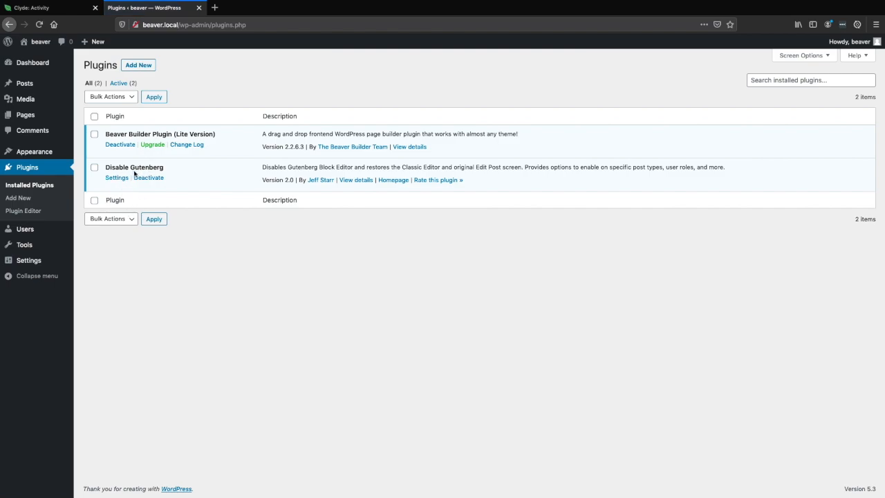
{"action": "mouse_move", "coordinate": [149, 178]}
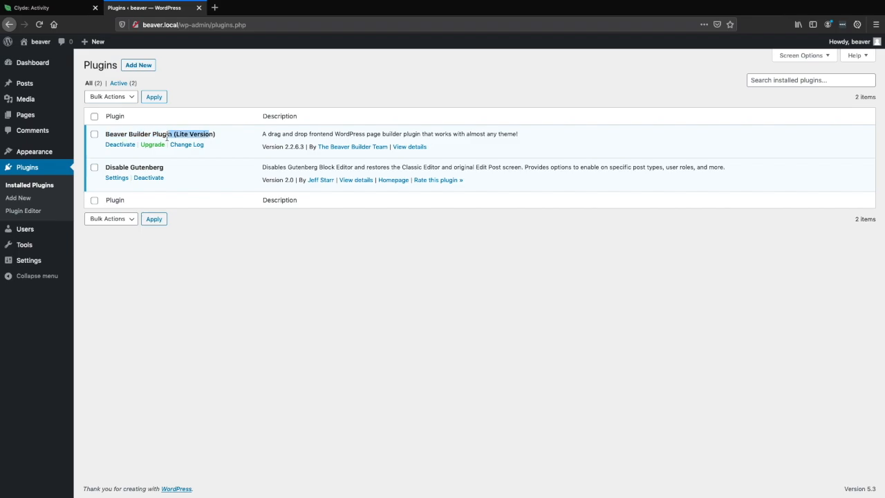
{"action": "mouse_move", "coordinate": [212, 141]}
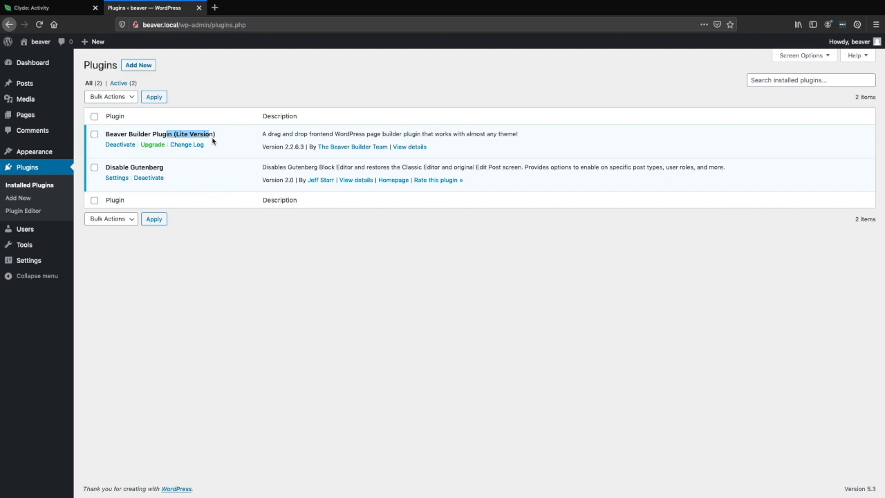
{"action": "mouse_move", "coordinate": [208, 142]}
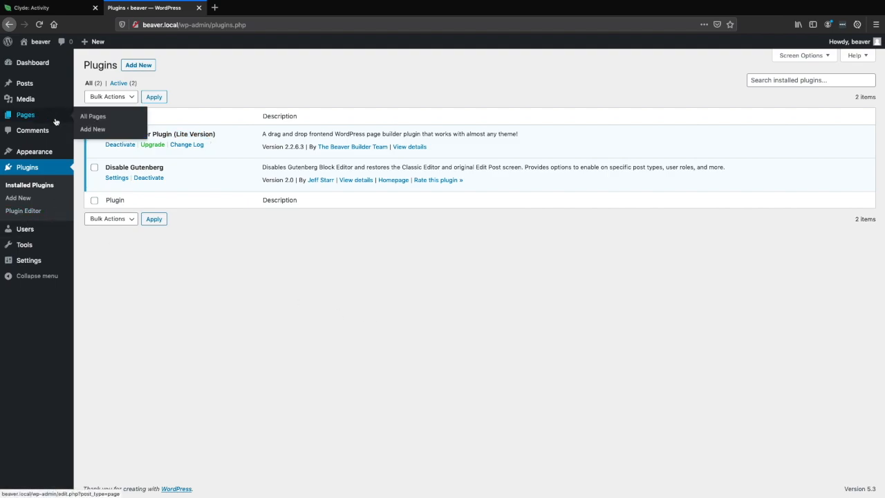
Add a new page titled 'anything' and launch Beaver Builder on it.
{"action": "left_click", "coordinate": [92, 130]}
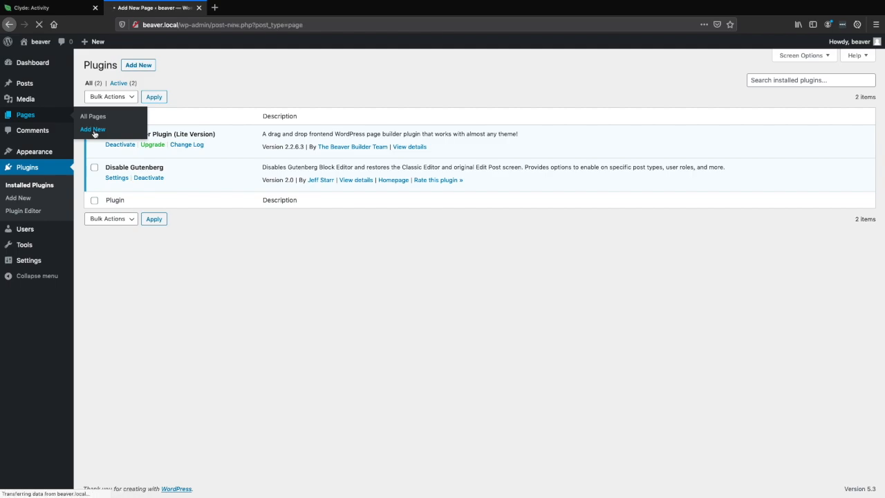
{"action": "left_click", "coordinate": [93, 129]}
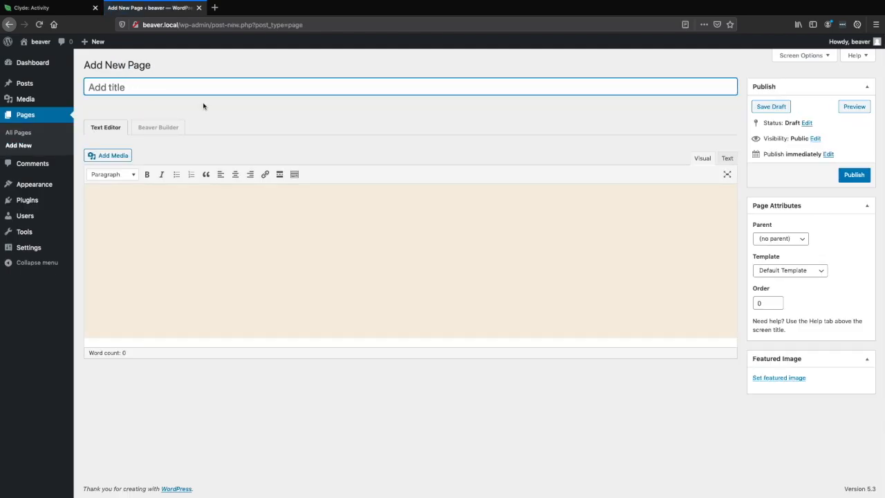
{"action": "type", "text": "anything"}
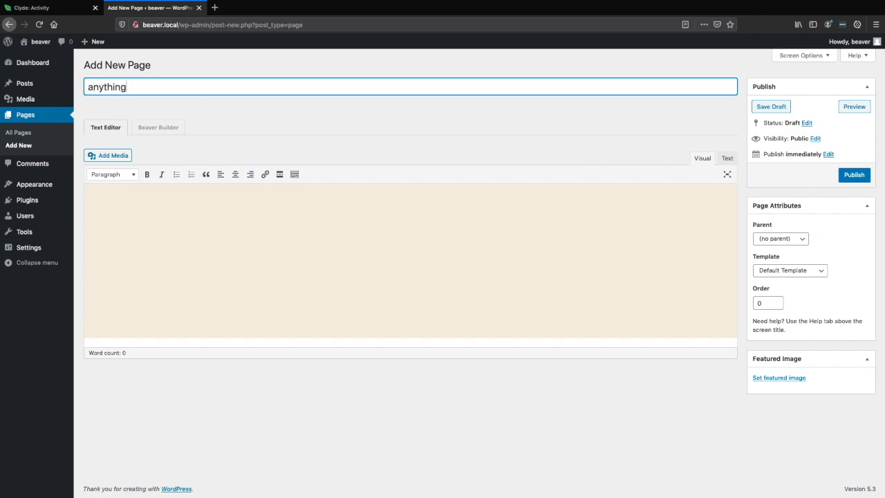
{"action": "left_click", "coordinate": [157, 127]}
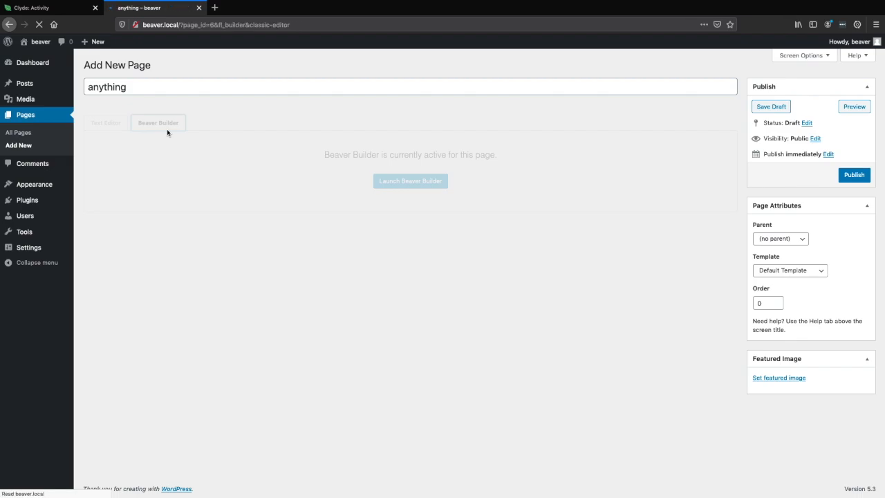
{"action": "left_click", "coordinate": [410, 181]}
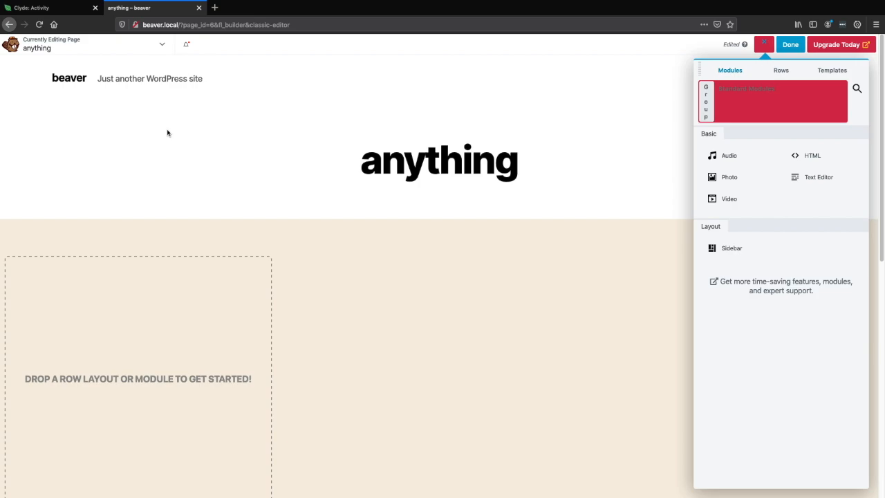
{"action": "mouse_move", "coordinate": [159, 62]}
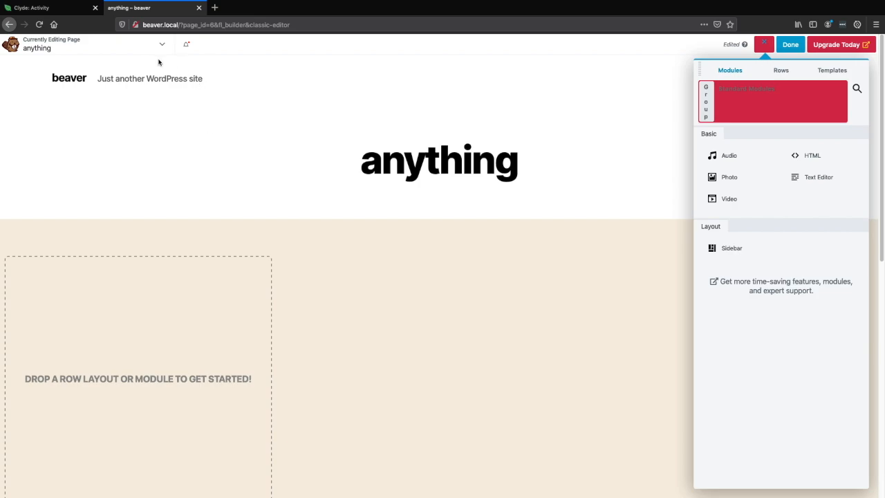
Open the anything page's WordPress edit screen from Tools and relaunch Beaver Builder there.
{"action": "left_click", "coordinate": [161, 44]}
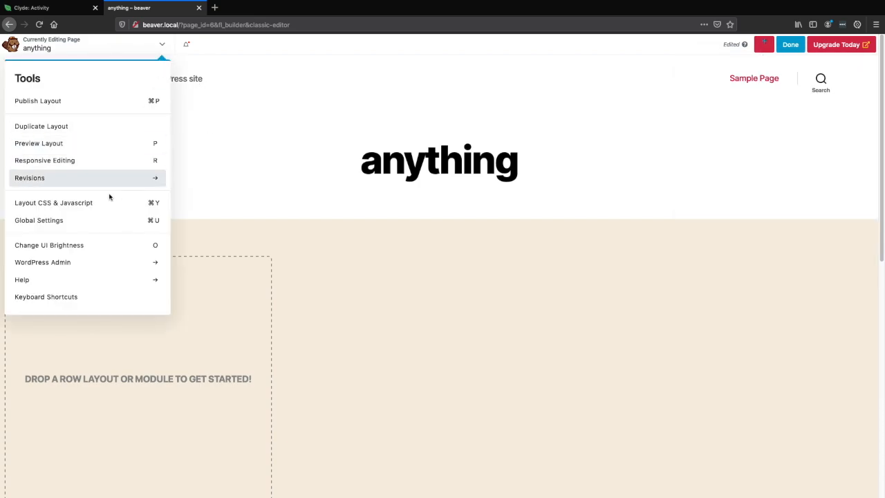
{"action": "mouse_move", "coordinate": [81, 268]}
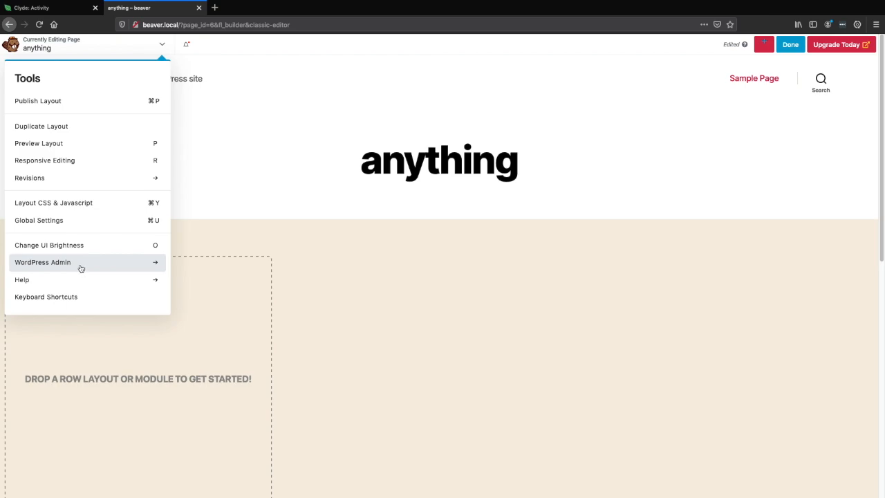
{"action": "left_click", "coordinate": [43, 262]}
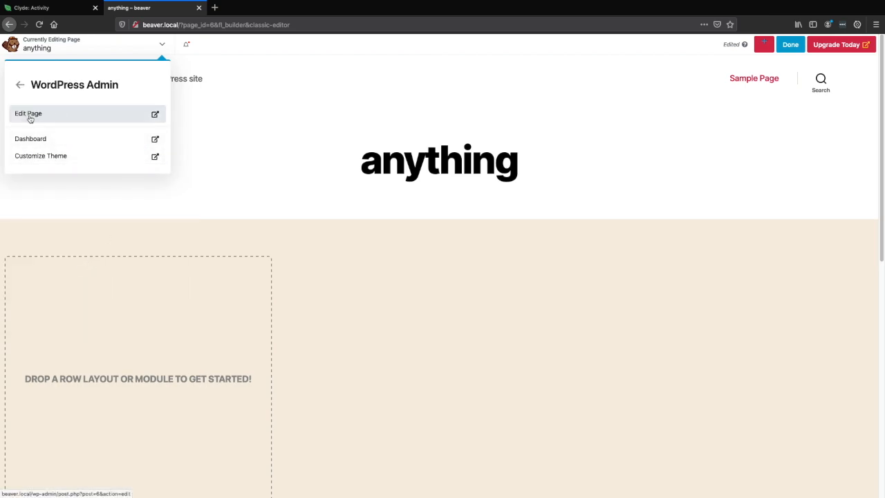
{"action": "mouse_move", "coordinate": [30, 139]}
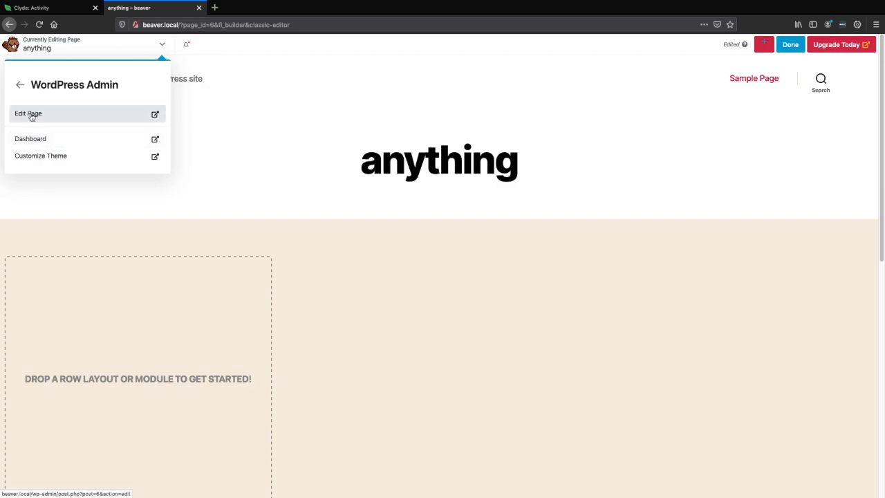
{"action": "left_click", "coordinate": [29, 114]}
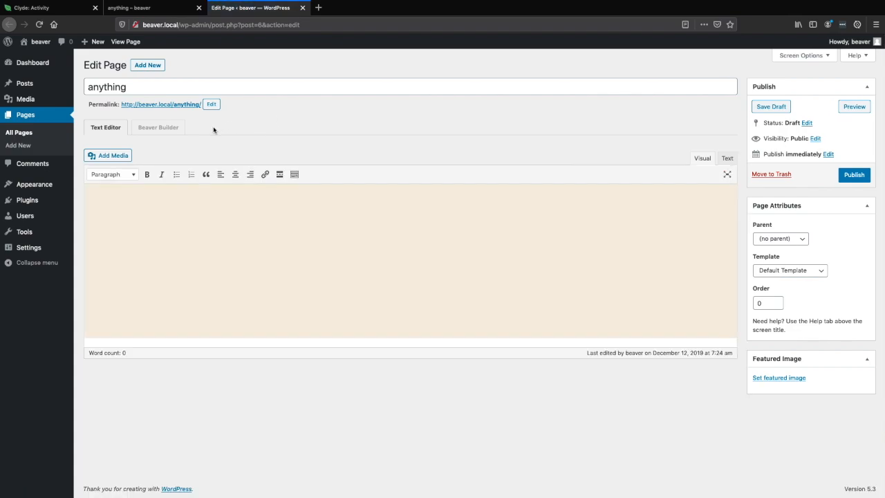
{"action": "mouse_move", "coordinate": [314, 143]}
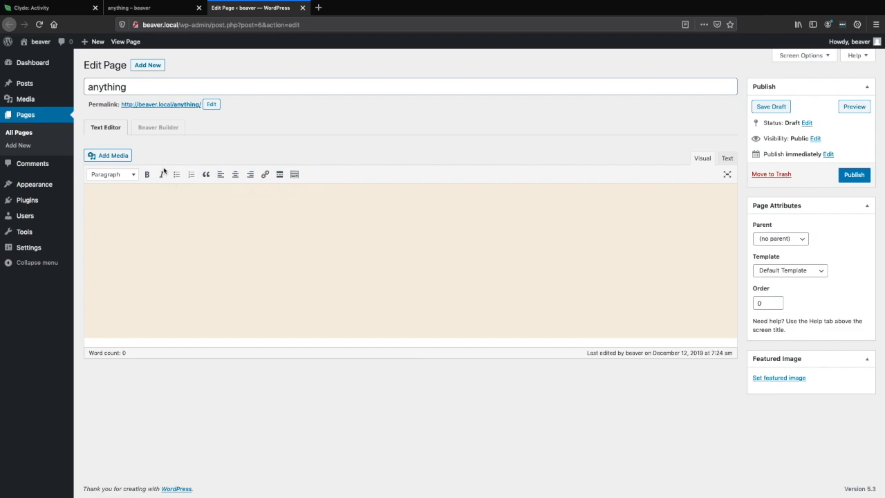
{"action": "mouse_move", "coordinate": [480, 193]}
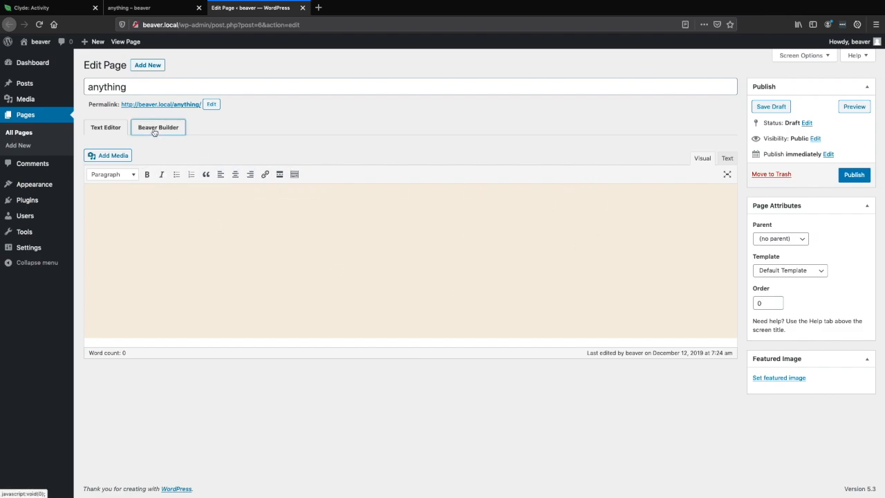
{"action": "left_click", "coordinate": [157, 128]}
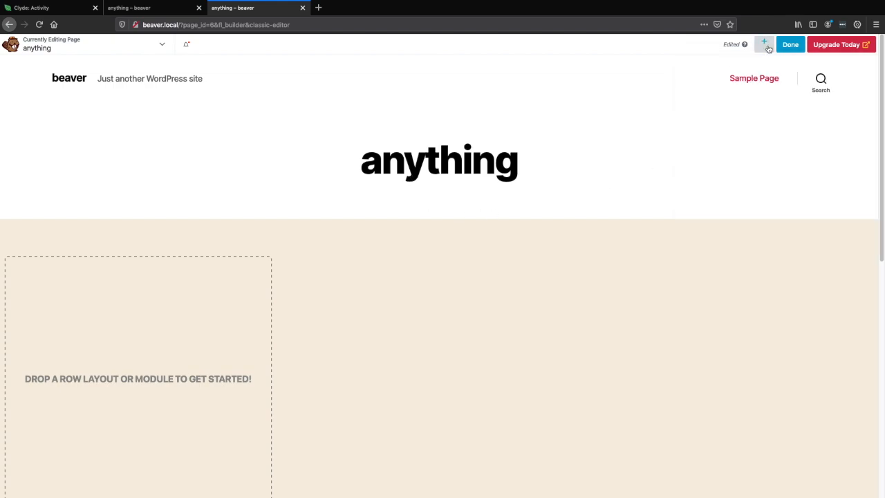
Open the content panel, glance at Modules, then show the Rows layouts.
{"action": "left_click", "coordinate": [764, 44]}
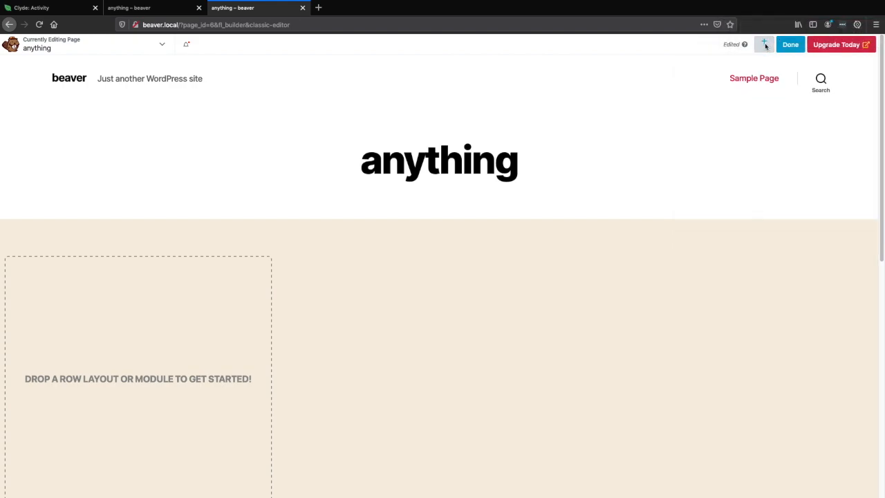
{"action": "left_click", "coordinate": [764, 44]}
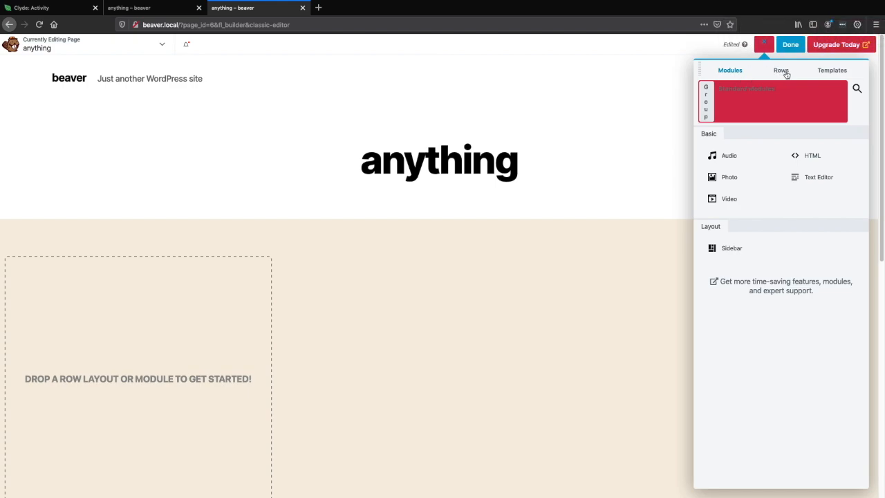
{"action": "left_click", "coordinate": [781, 70]}
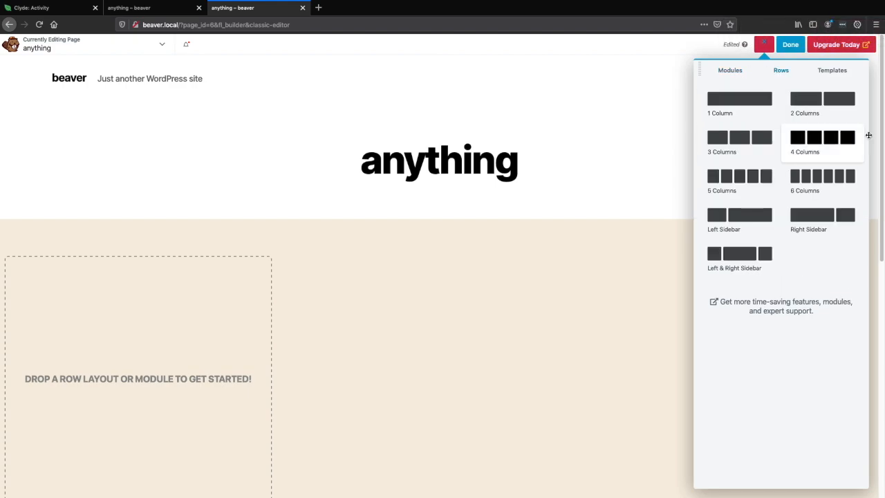
{"action": "left_click", "coordinate": [729, 70]}
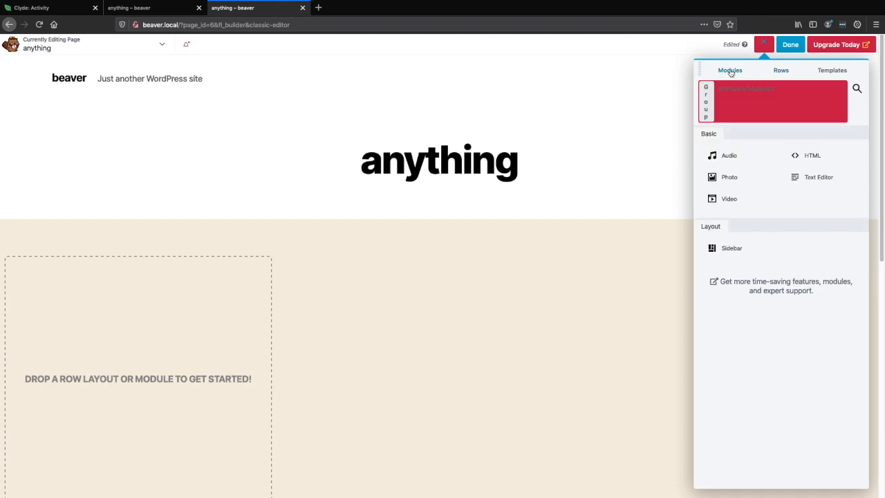
{"action": "mouse_move", "coordinate": [749, 177]}
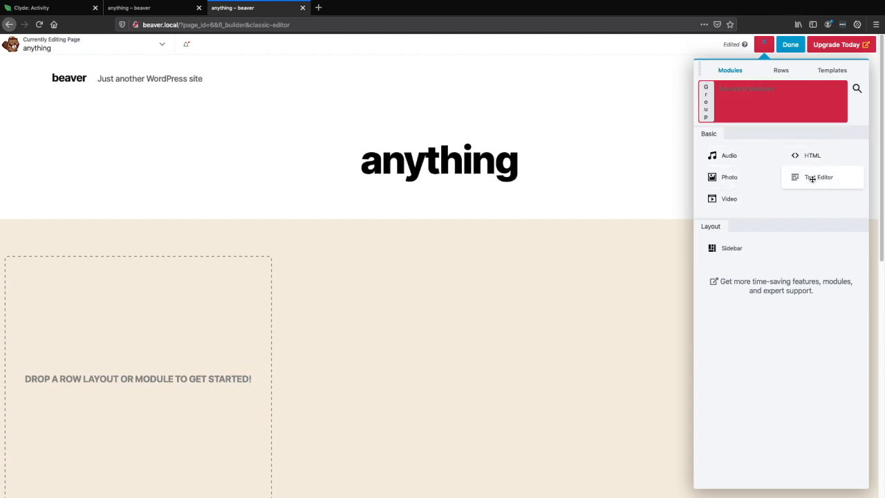
{"action": "mouse_move", "coordinate": [744, 222]}
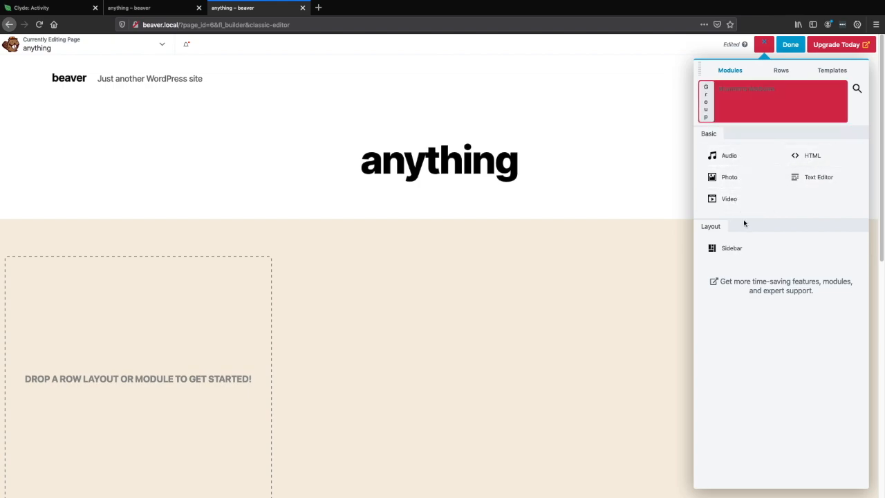
{"action": "mouse_move", "coordinate": [800, 301]}
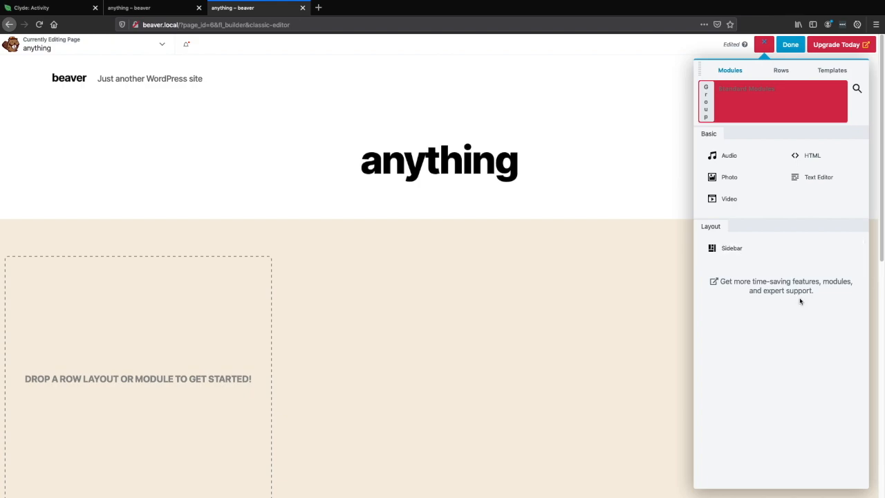
{"action": "mouse_move", "coordinate": [758, 265]}
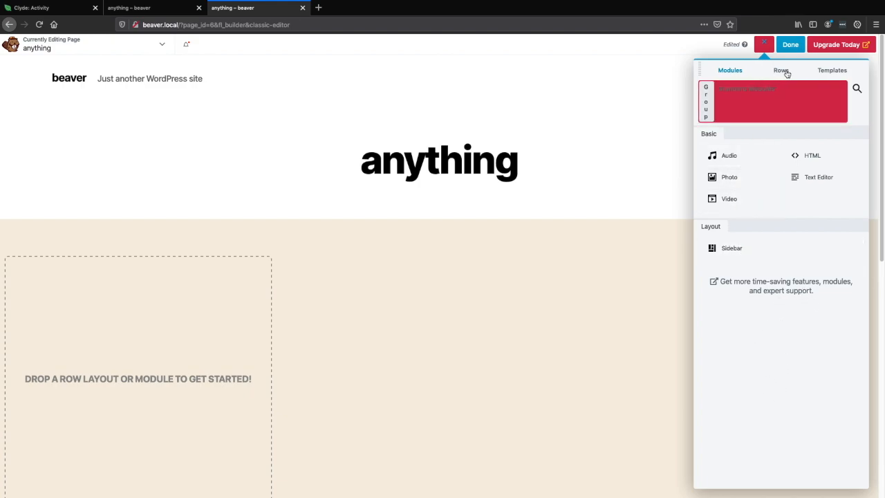
{"action": "left_click", "coordinate": [781, 70]}
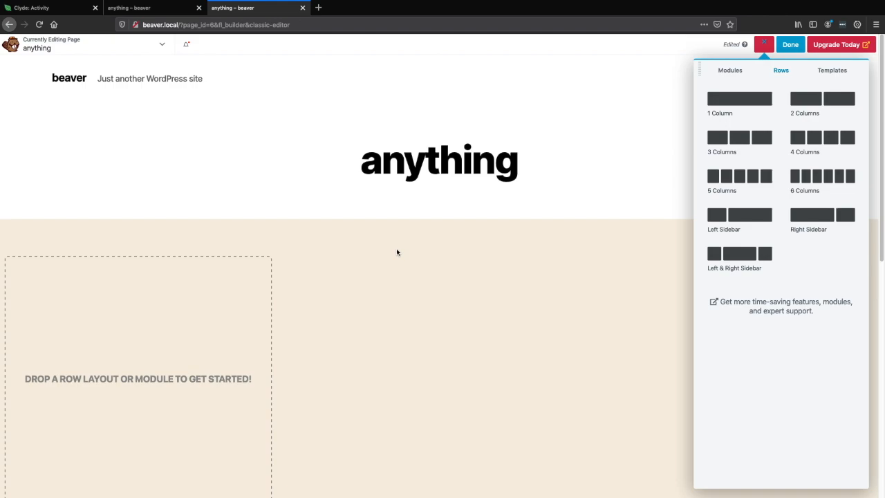
{"action": "mouse_move", "coordinate": [822, 99]}
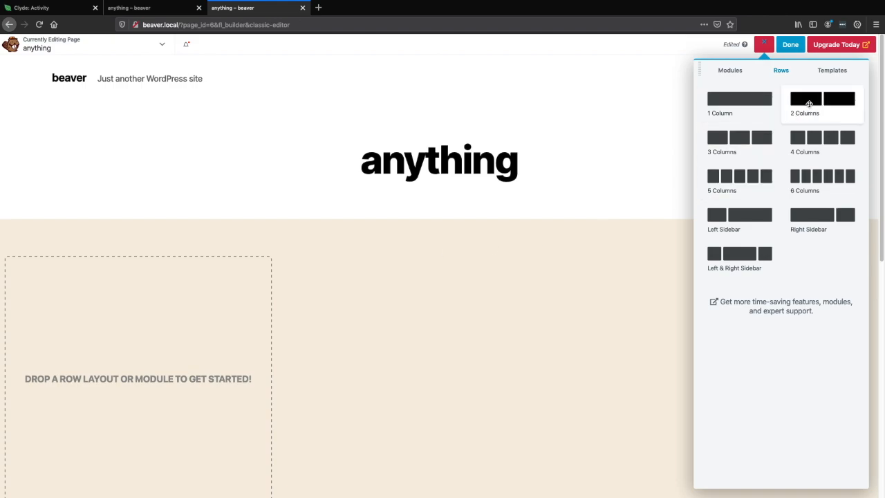
Drag two 2 Columns rows onto the page and delete the extra one.
{"action": "left_click_drag", "start_coordinate": [822, 98], "coordinate": [615, 138]}
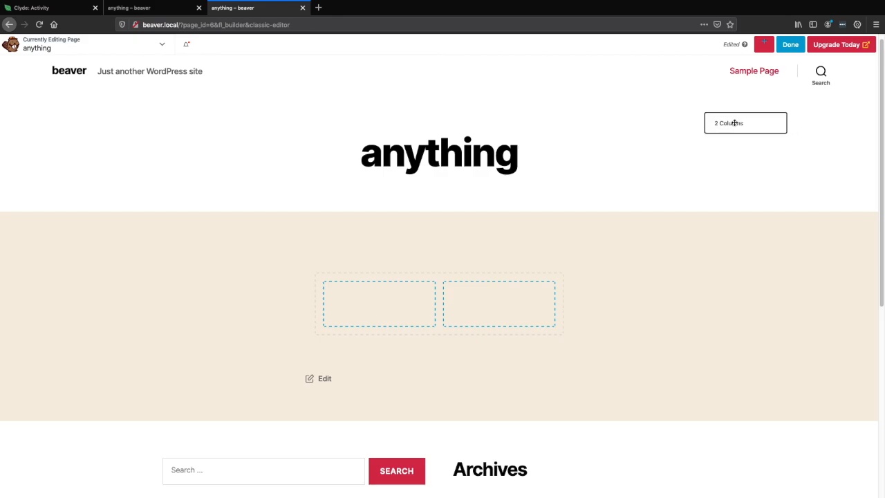
{"action": "left_click_drag", "start_coordinate": [746, 122], "coordinate": [581, 151]}
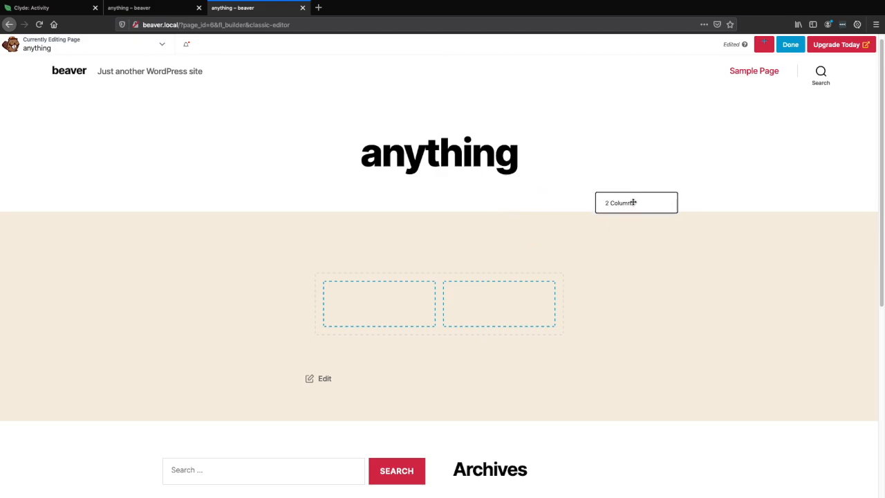
{"action": "left_click_drag", "start_coordinate": [634, 202], "coordinate": [477, 336]}
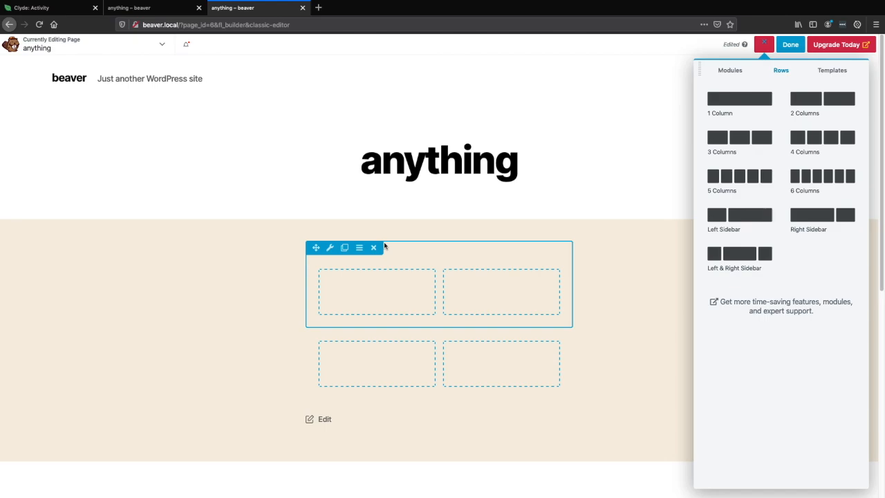
{"action": "mouse_move", "coordinate": [435, 284]}
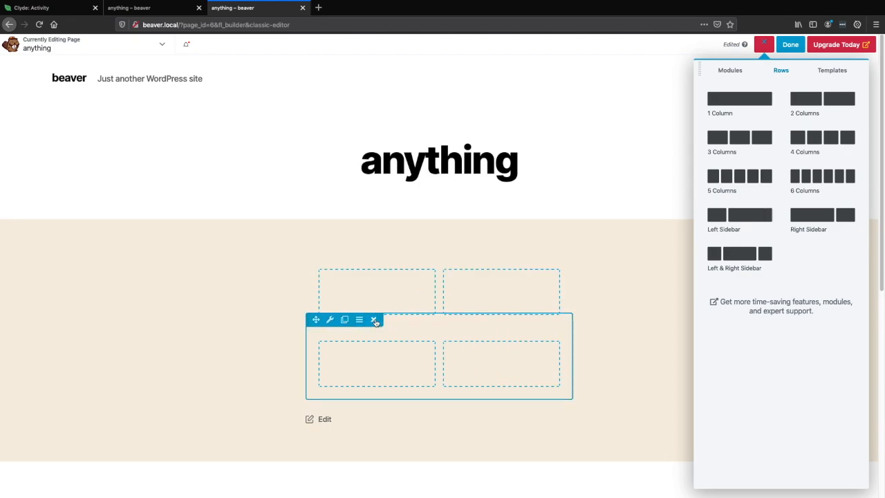
{"action": "left_click", "coordinate": [373, 319]}
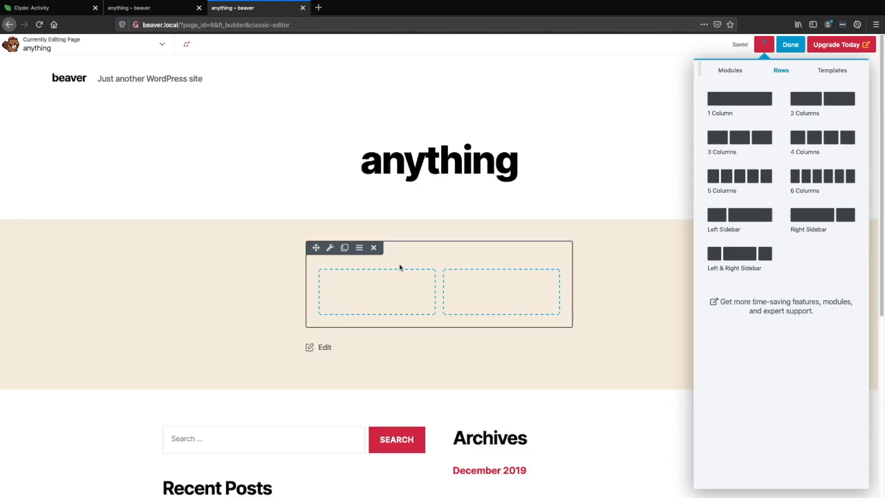
{"action": "left_click", "coordinate": [375, 291]}
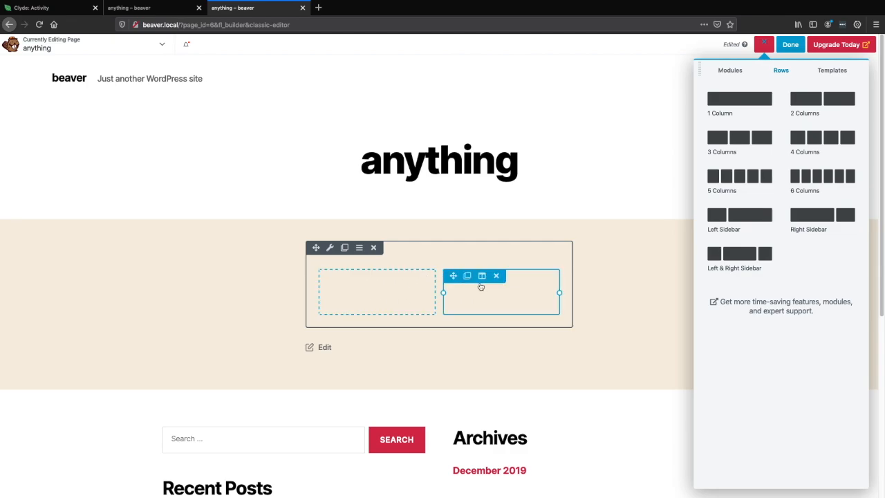
{"action": "mouse_move", "coordinate": [476, 295]}
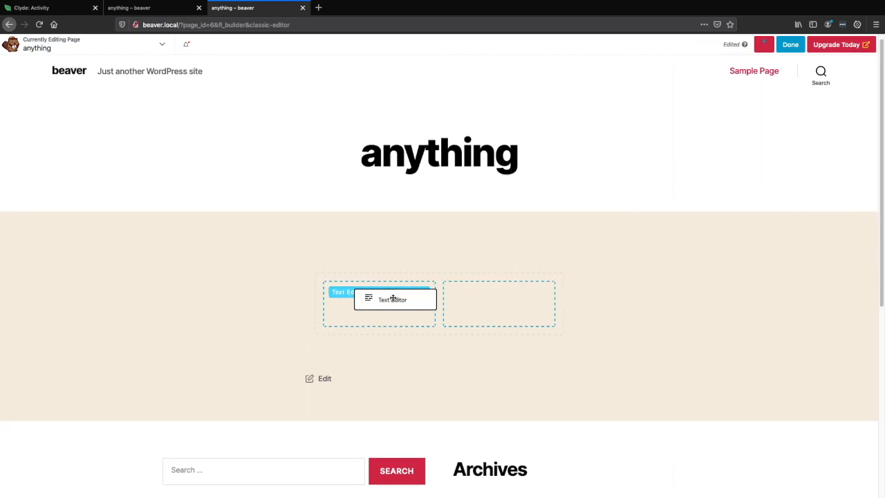
Drop a Text Editor module reading 'the content' into the left column and view its Style settings.
{"action": "left_click", "coordinate": [394, 298]}
{"action": "type", "text": "the con"}
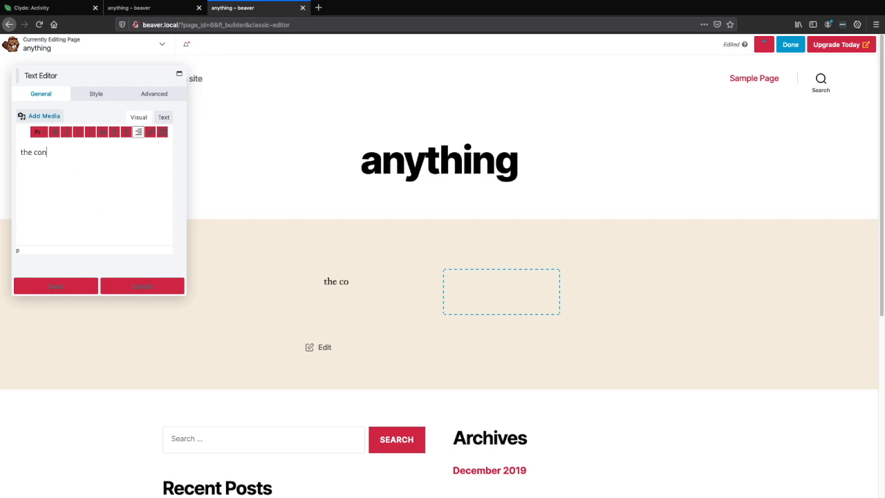
{"action": "type", "text": "tent"}
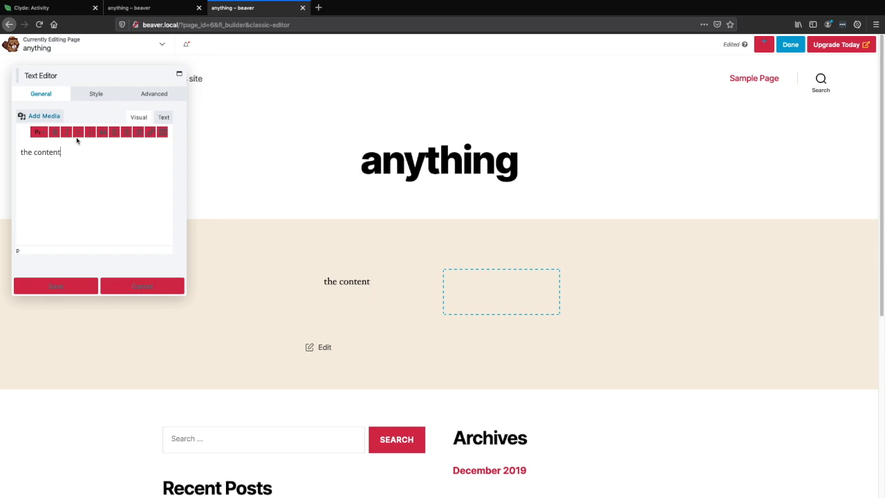
{"action": "left_click", "coordinate": [179, 74]}
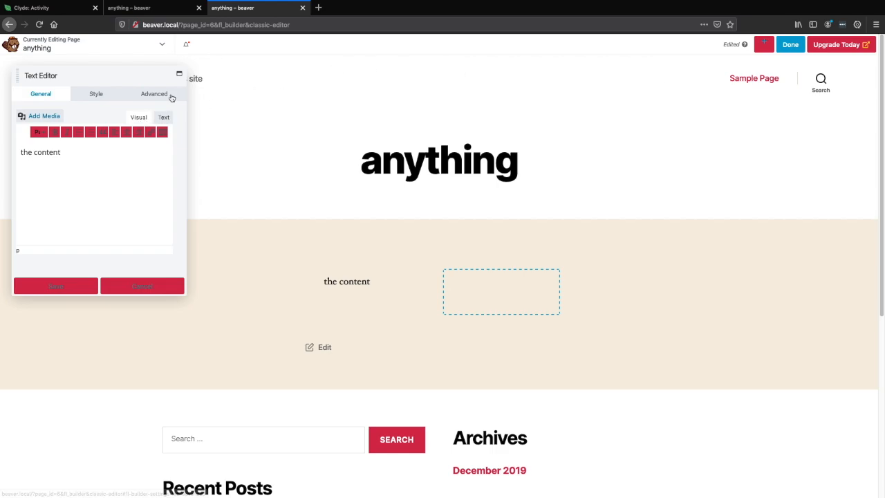
{"action": "left_click", "coordinate": [95, 93]}
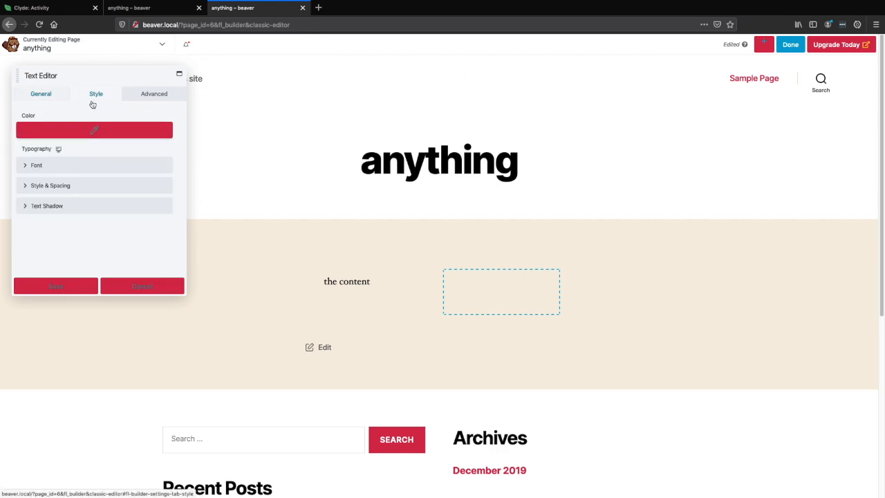
Expand and collapse the text module's font, style and text shadow sections.
{"action": "left_click", "coordinate": [36, 165]}
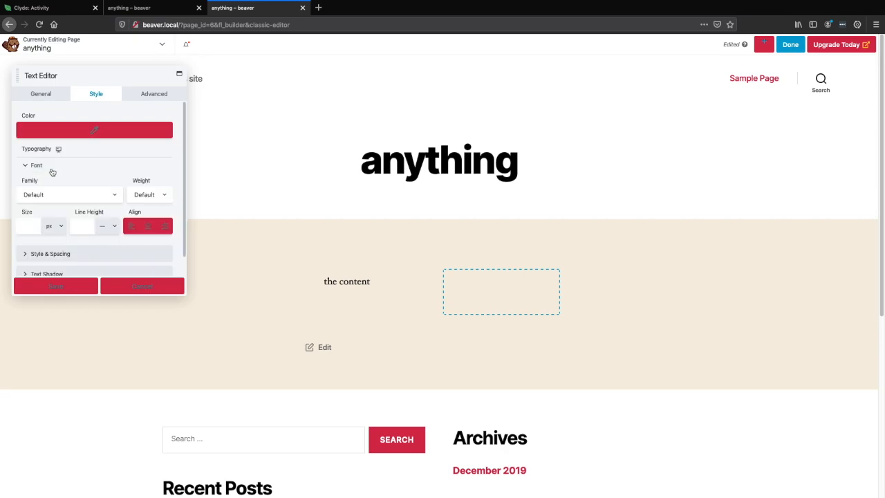
{"action": "left_click", "coordinate": [36, 165]}
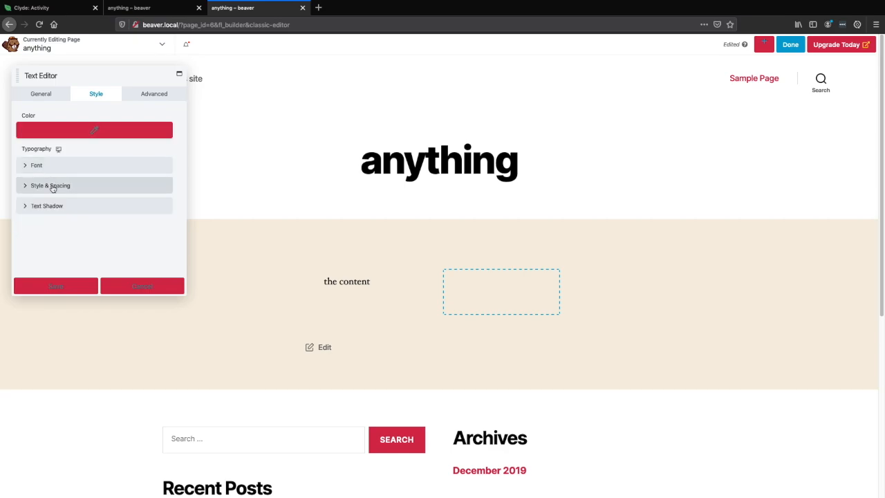
{"action": "left_click", "coordinate": [49, 185]}
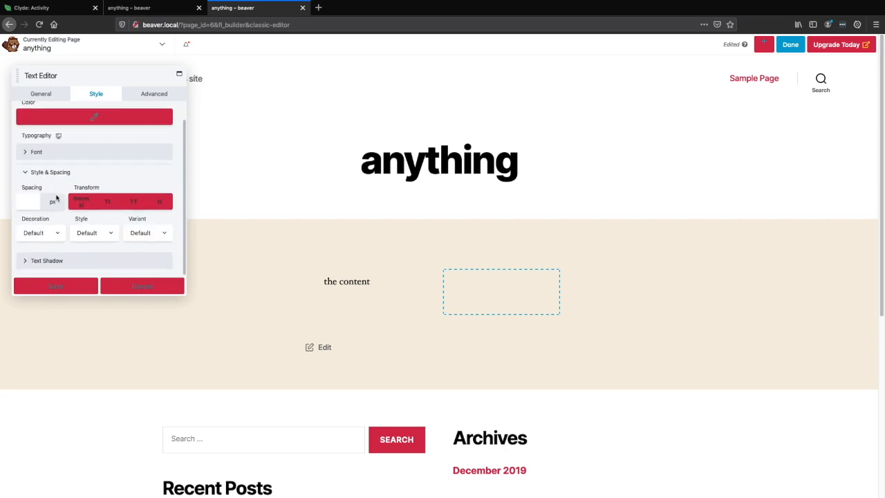
{"action": "left_click", "coordinate": [47, 261]}
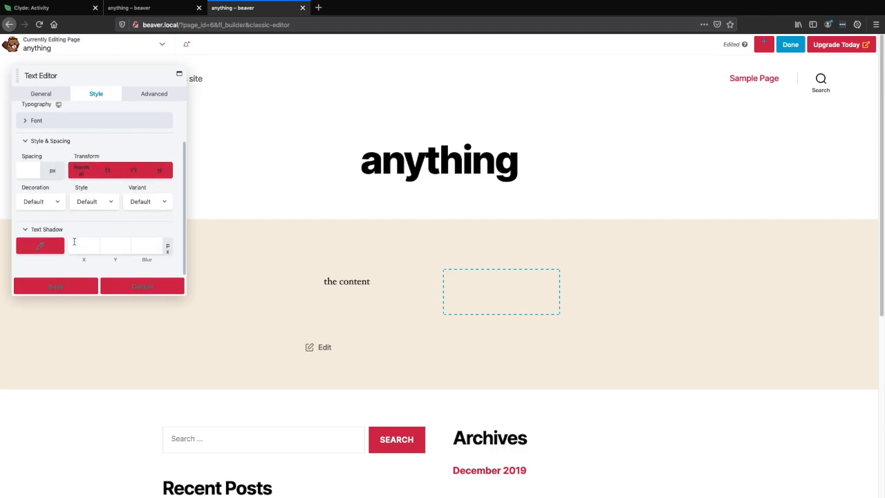
Inspect Advanced margin, visibility, animation and HTML element sections, then return to General.
{"action": "left_click", "coordinate": [154, 93]}
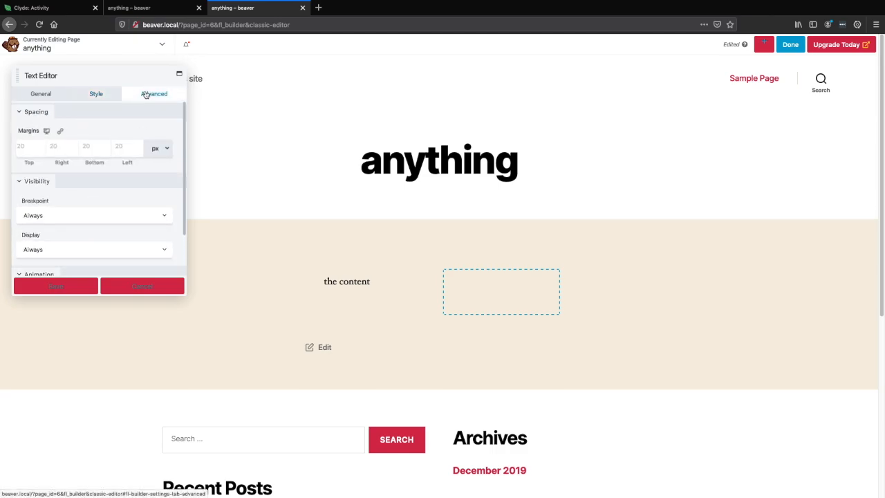
{"action": "left_click", "coordinate": [31, 146]}
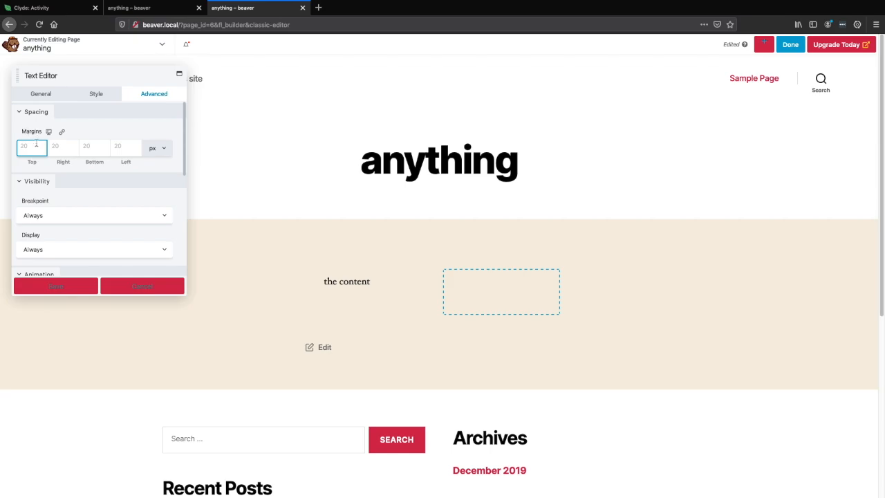
{"action": "left_click", "coordinate": [36, 181]}
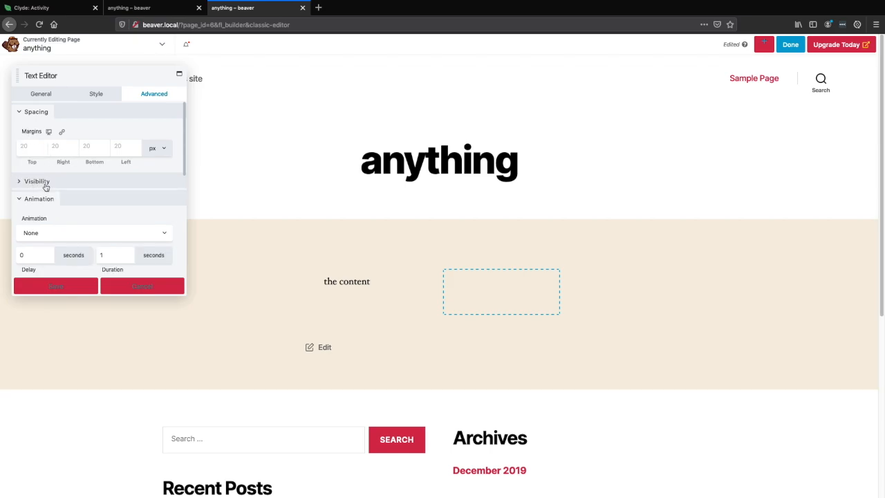
{"action": "left_click", "coordinate": [46, 215]}
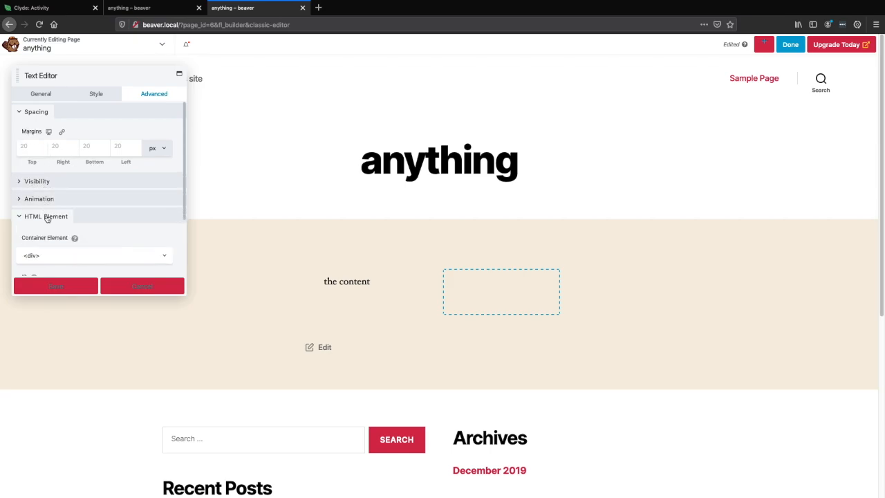
{"action": "left_click", "coordinate": [36, 111]}
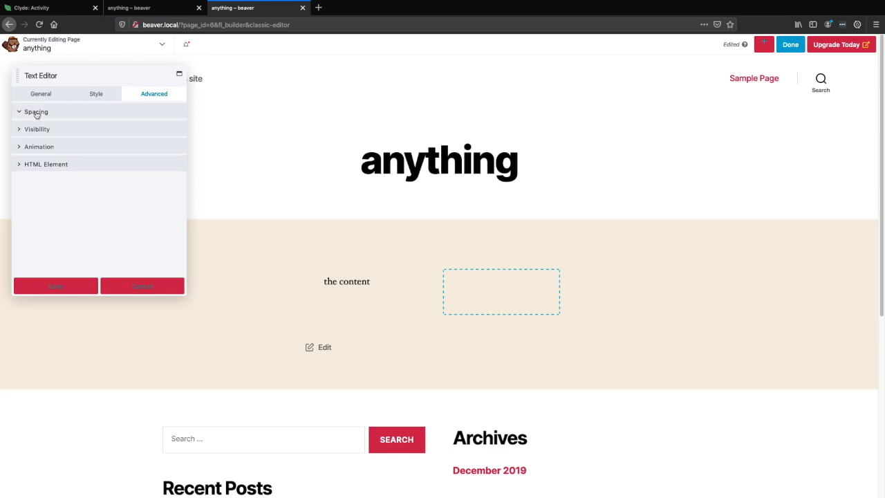
{"action": "left_click", "coordinate": [45, 164]}
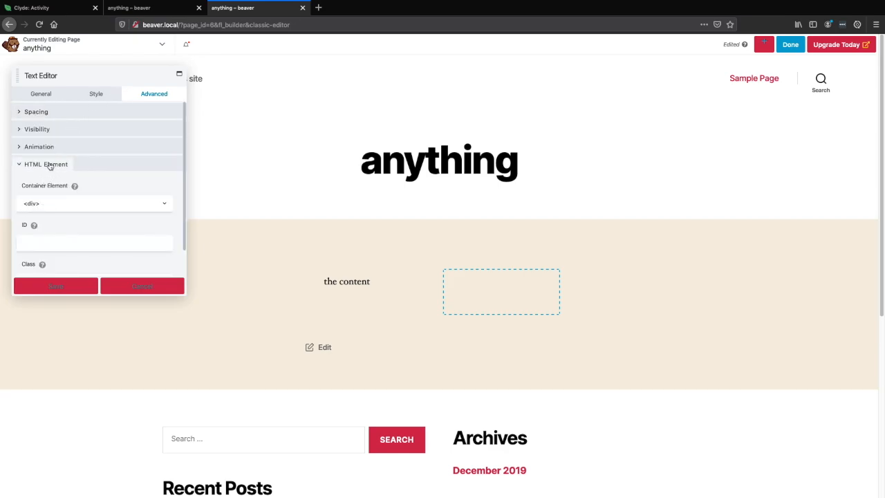
{"action": "left_click", "coordinate": [96, 94]}
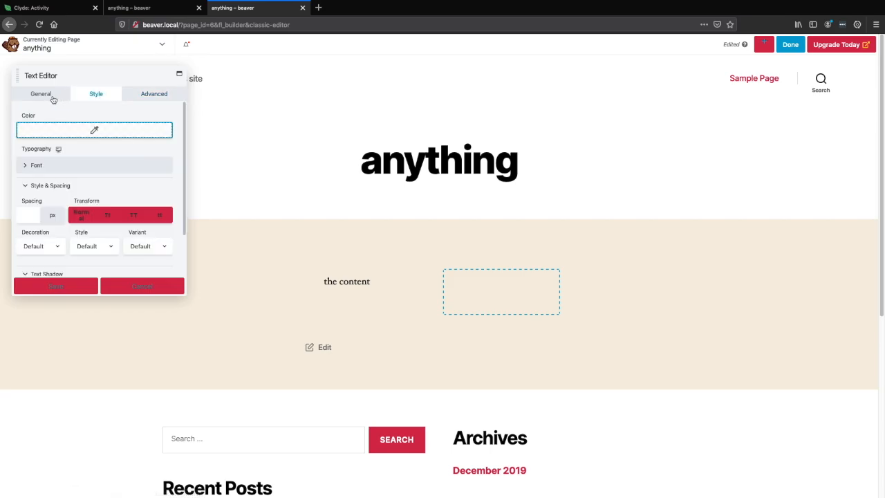
{"action": "left_click", "coordinate": [41, 93]}
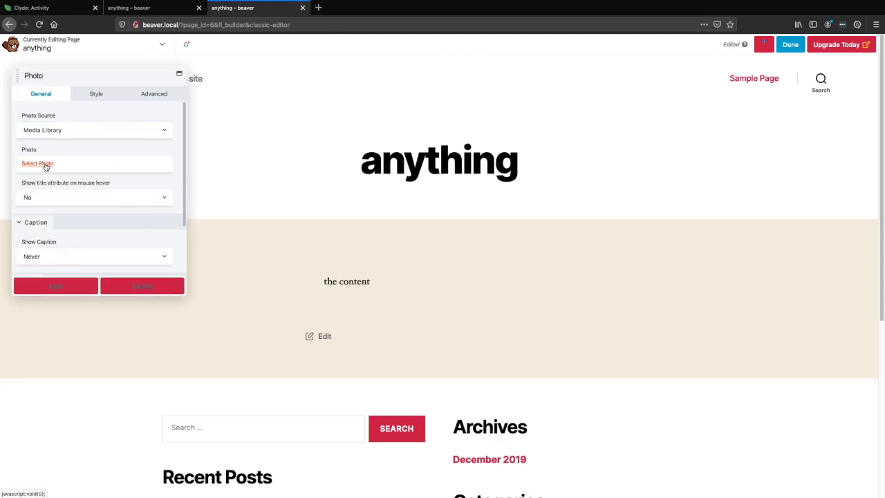
Browse the empty Media Library from Select Photo, then close the picker.
{"action": "left_click", "coordinate": [37, 163]}
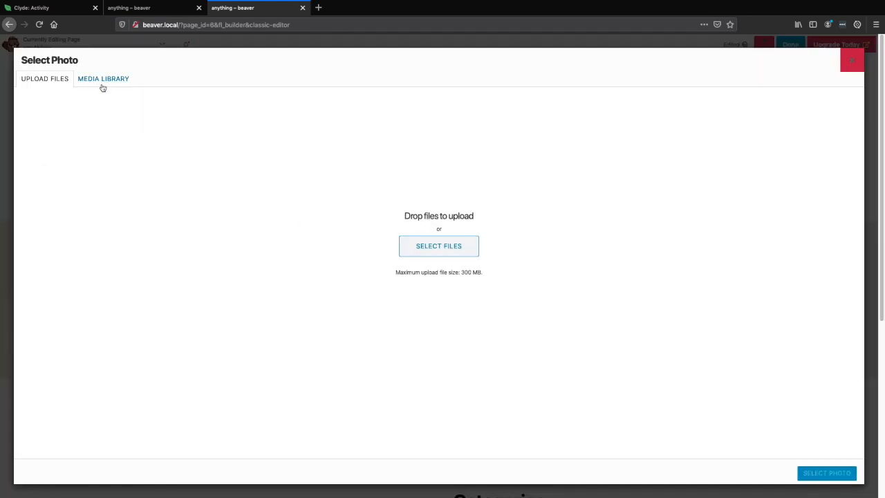
{"action": "left_click", "coordinate": [103, 78]}
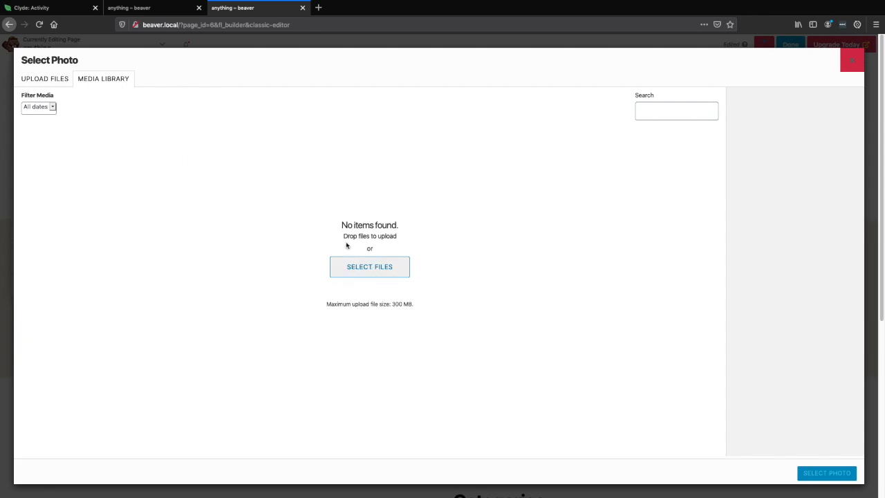
{"action": "mouse_move", "coordinate": [302, 200]}
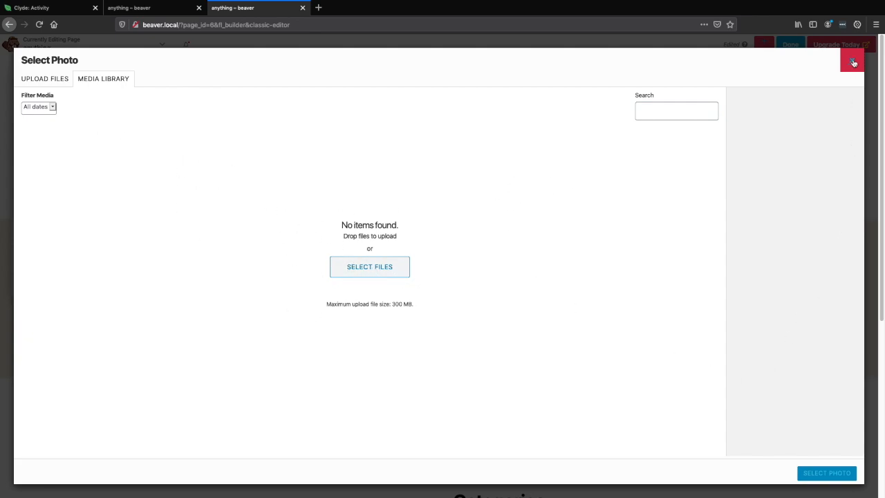
{"action": "left_click", "coordinate": [853, 61]}
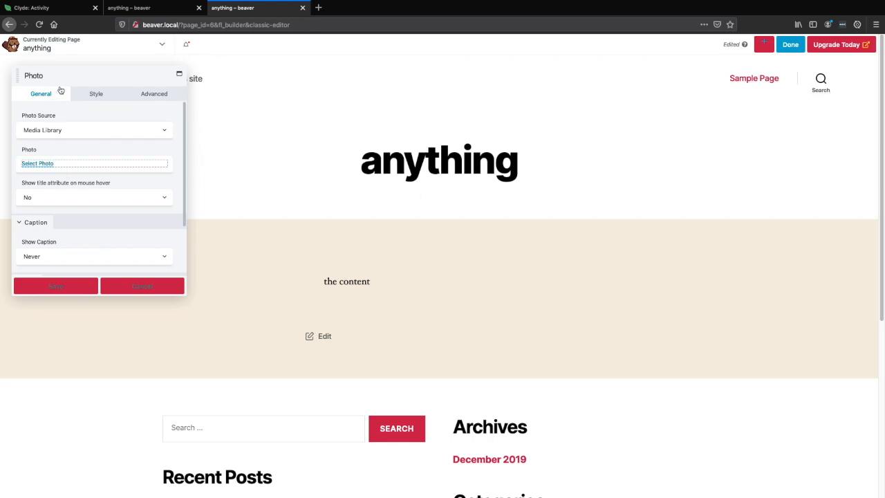
View the Photo module's Style tab, then open the 'the content' text module's settings.
{"action": "left_click", "coordinate": [96, 94]}
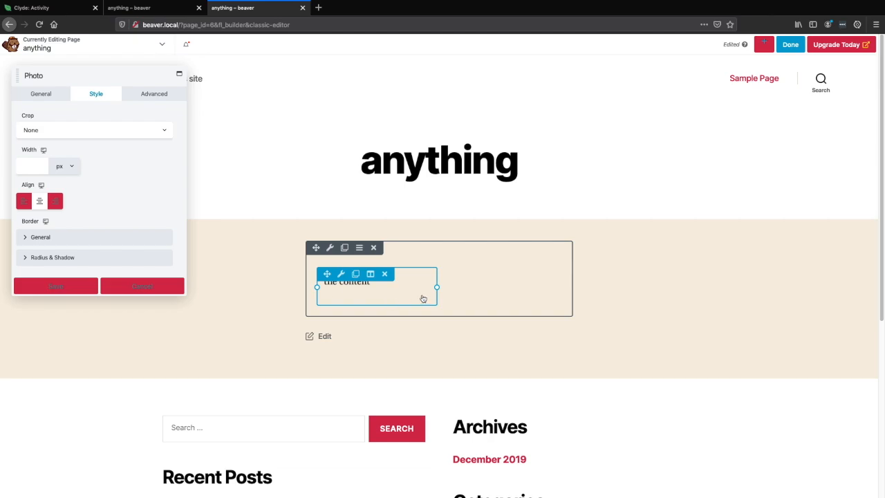
{"action": "left_click", "coordinate": [346, 281]}
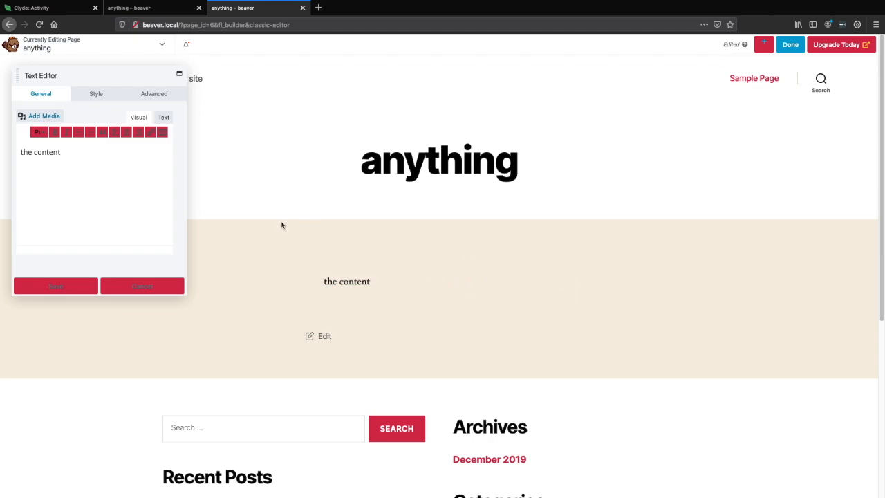
In row settings, try Full Width, revert to Fixed, and set width to 1100 px.
{"action": "left_click", "coordinate": [346, 281]}
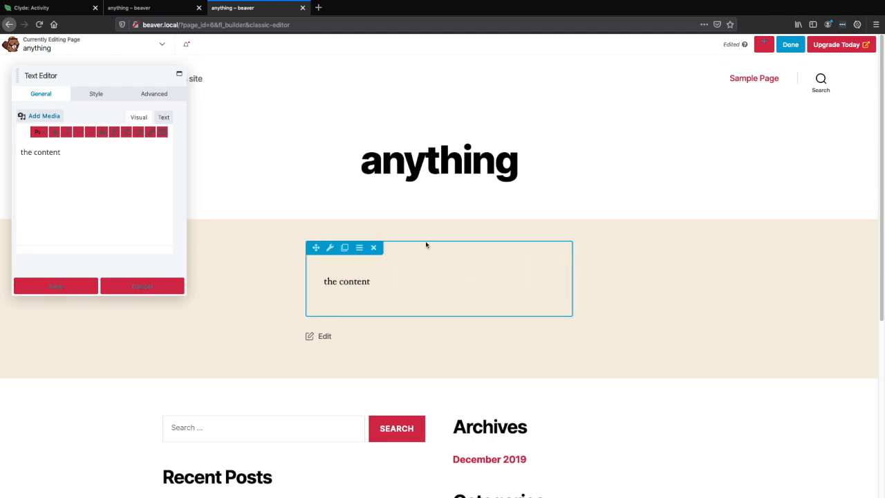
{"action": "mouse_move", "coordinate": [547, 311]}
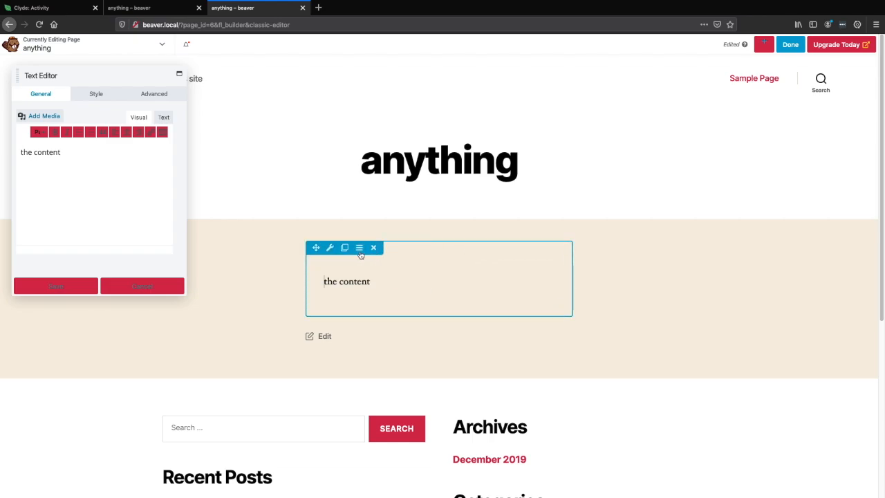
{"action": "mouse_move", "coordinate": [358, 247]}
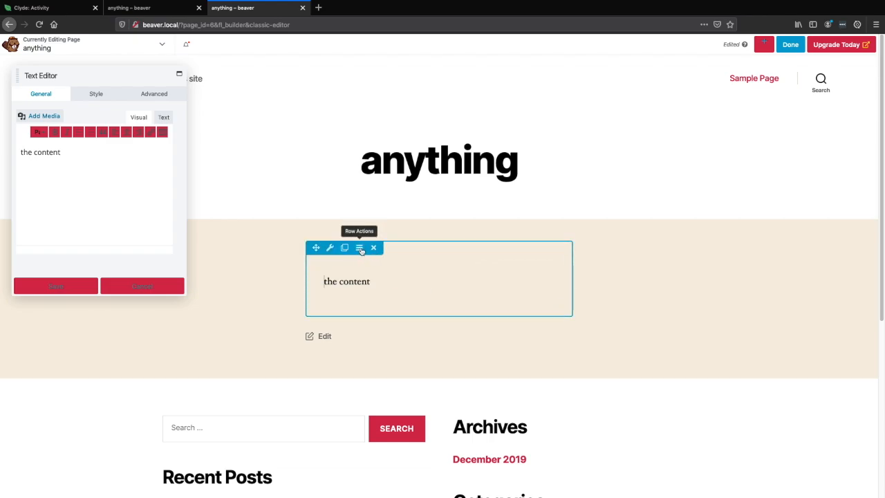
{"action": "mouse_move", "coordinate": [331, 247]}
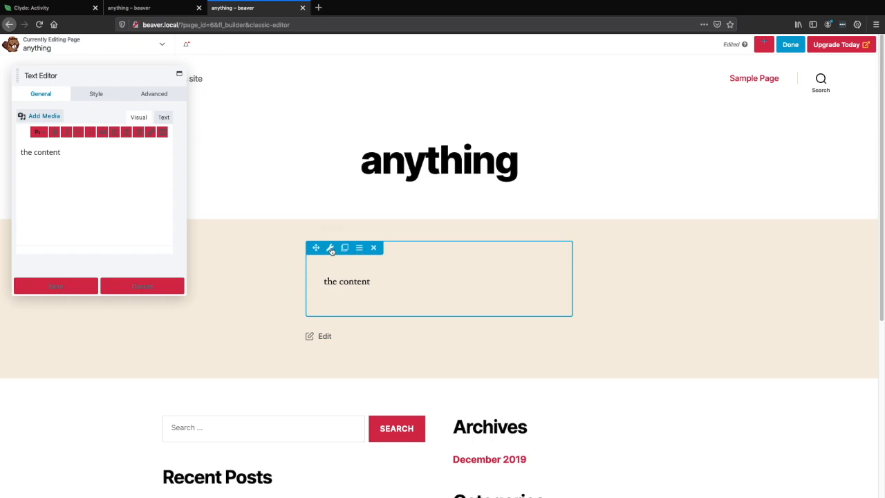
{"action": "left_click", "coordinate": [331, 247]}
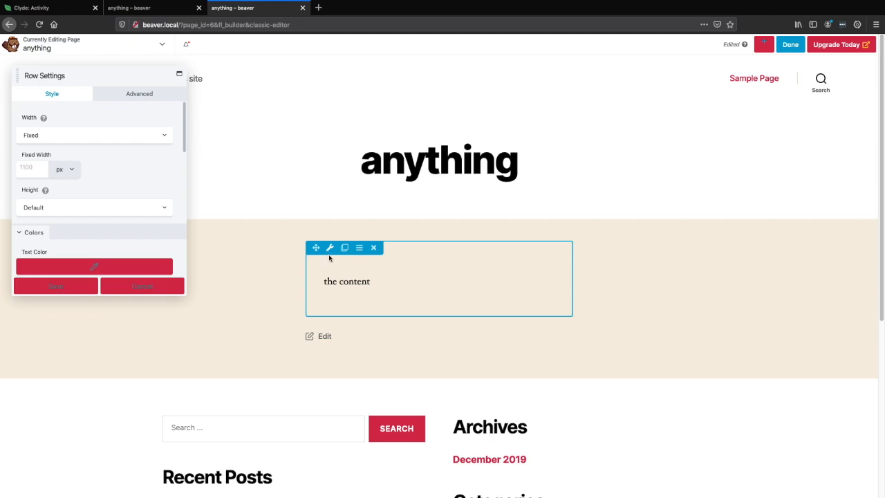
{"action": "mouse_move", "coordinate": [331, 248]}
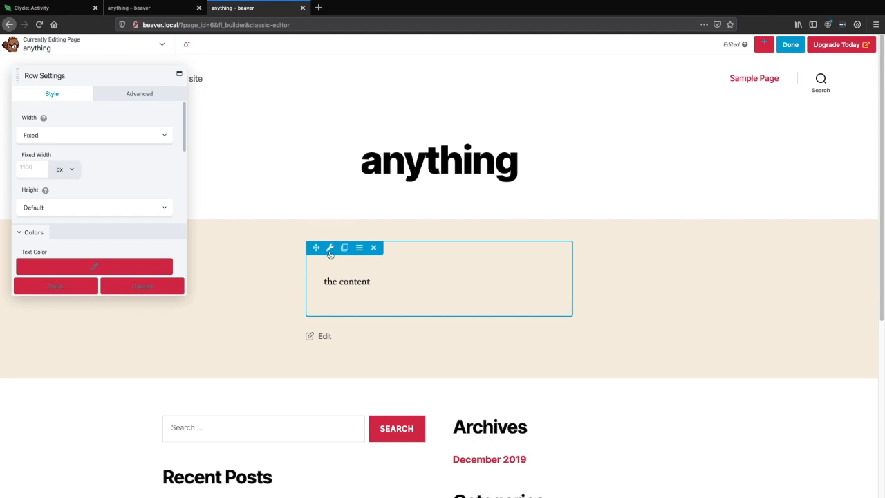
{"action": "mouse_move", "coordinate": [124, 147]}
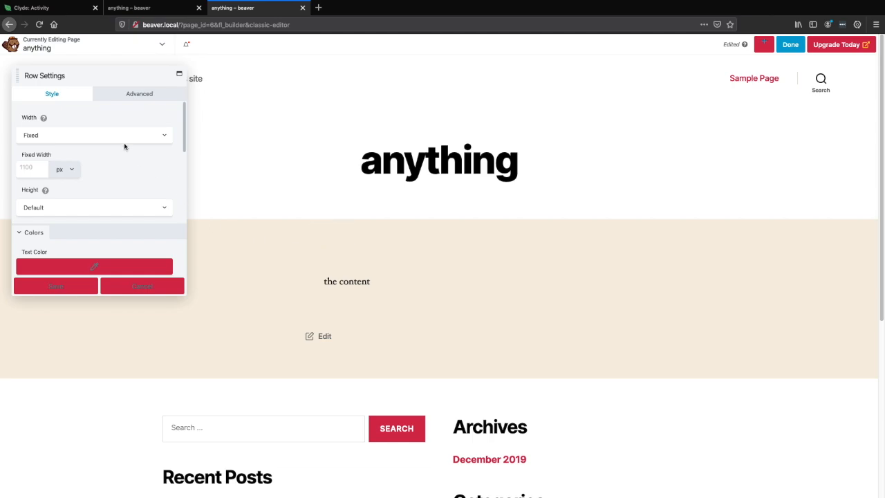
{"action": "left_click", "coordinate": [95, 135]}
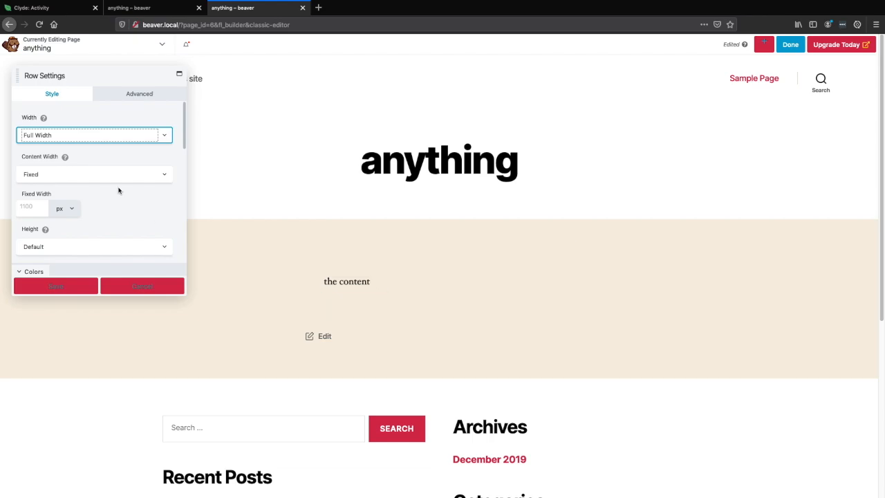
{"action": "mouse_move", "coordinate": [105, 132]}
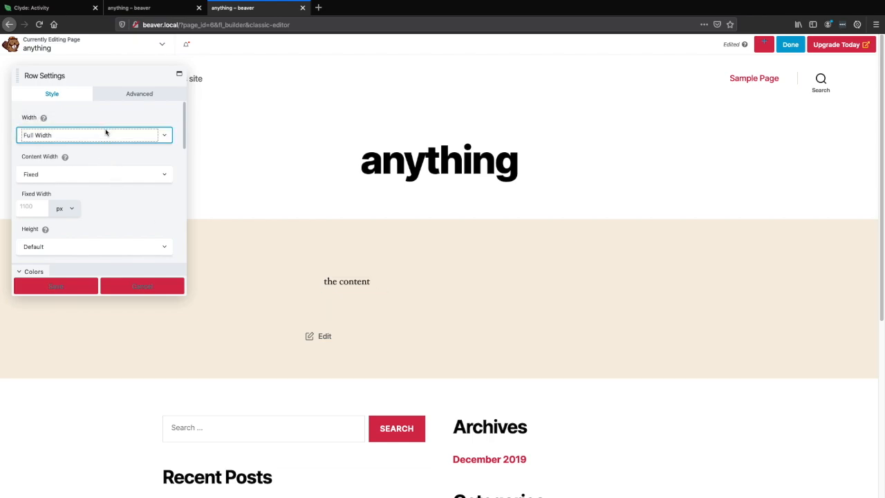
{"action": "left_click", "coordinate": [93, 135]}
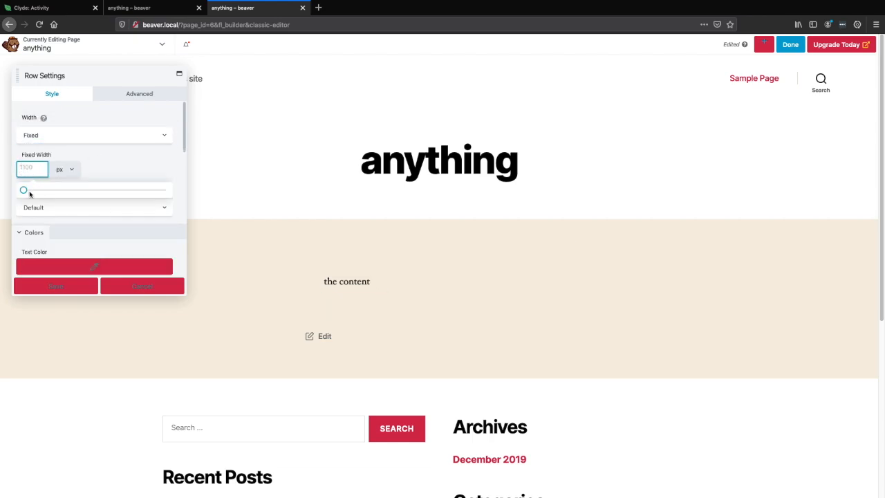
{"action": "left_click_drag", "start_coordinate": [23, 190], "coordinate": [166, 190]}
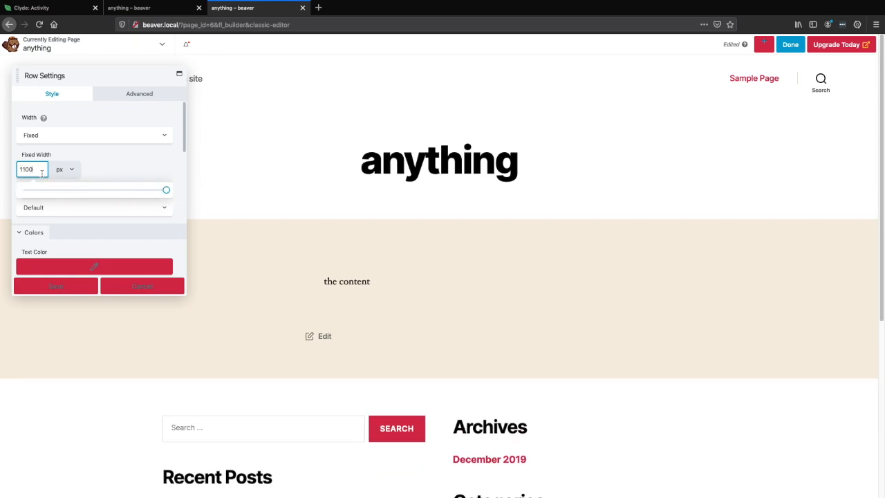
{"action": "mouse_move", "coordinate": [211, 175]}
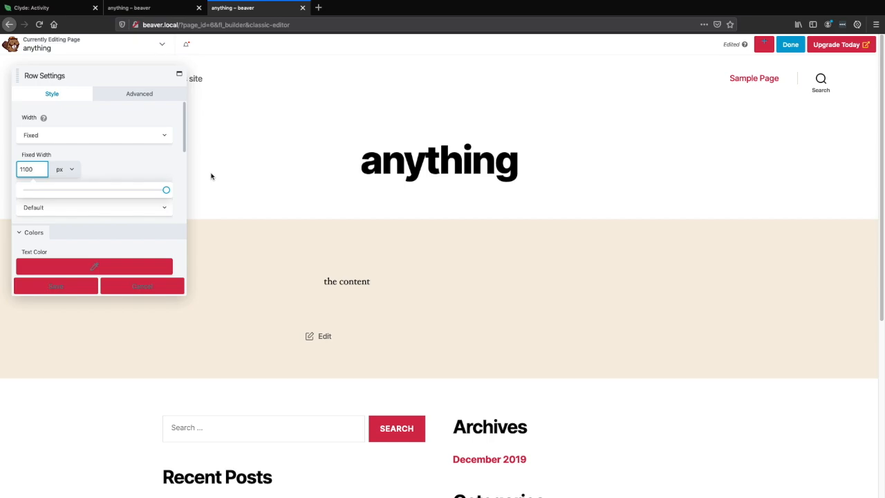
{"action": "mouse_move", "coordinate": [54, 171]}
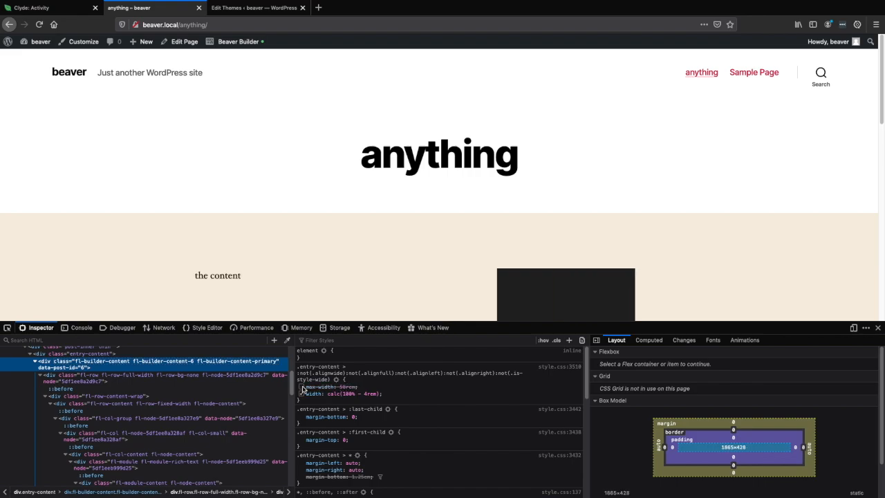
{"action": "mouse_move", "coordinate": [104, 361]}
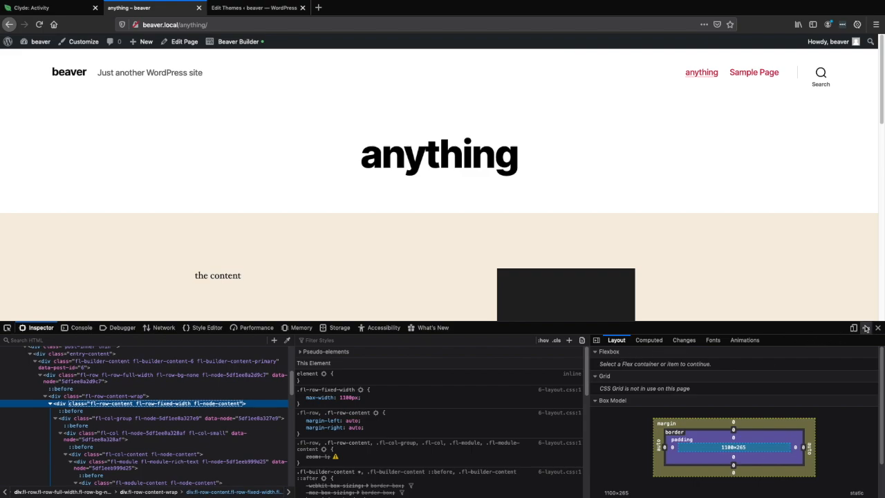
Close the developer tools and return to the anything page in Beaver Builder.
{"action": "left_click", "coordinate": [878, 328]}
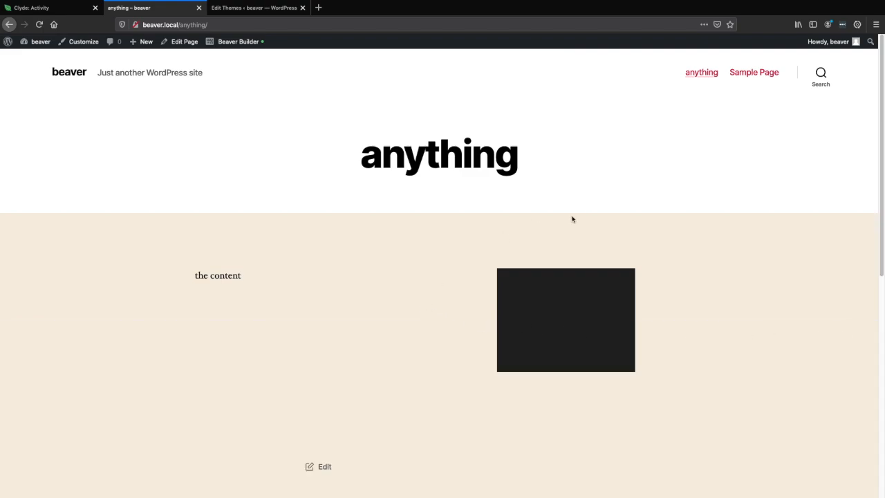
{"action": "mouse_move", "coordinate": [244, 55]}
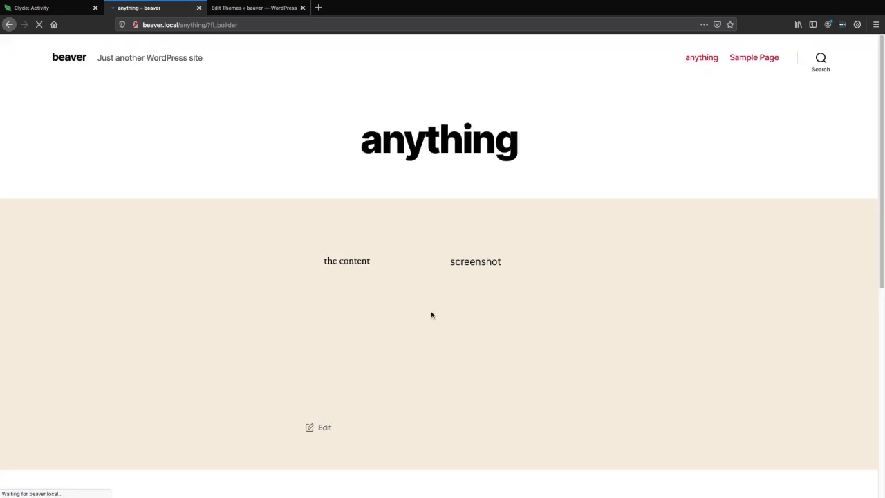
{"action": "left_click", "coordinate": [318, 427]}
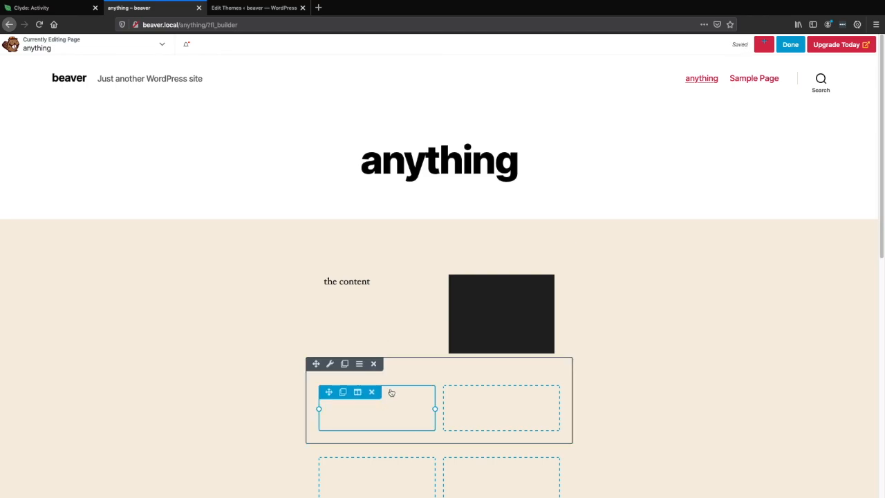
{"action": "left_click", "coordinate": [372, 392]}
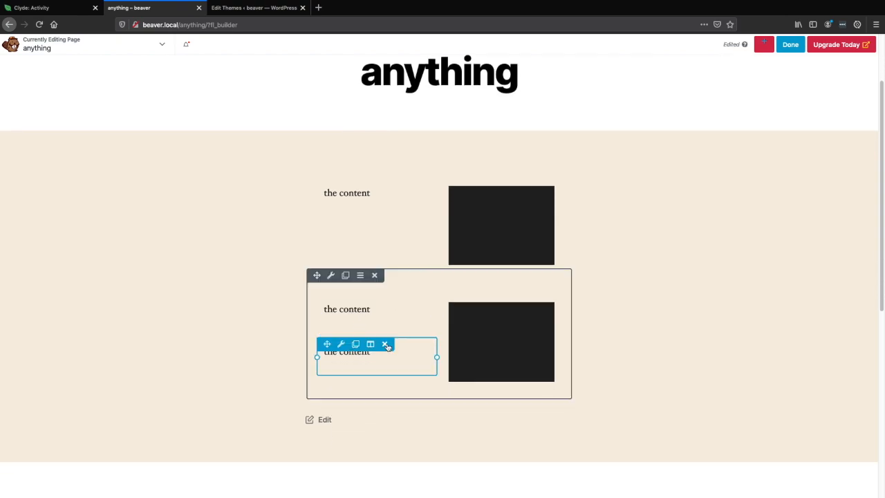
Delete the extra text module in the new row and select the top row's text.
{"action": "left_click", "coordinate": [384, 344]}
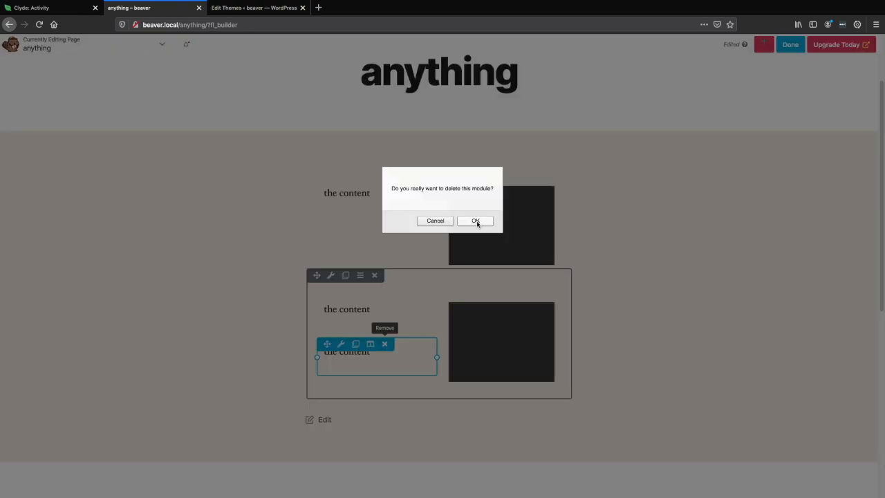
{"action": "left_click", "coordinate": [475, 221]}
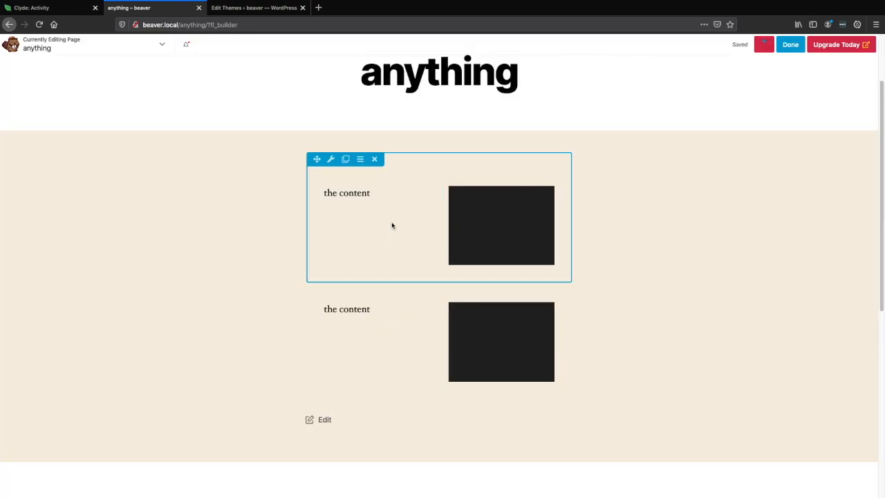
{"action": "left_click", "coordinate": [346, 192]}
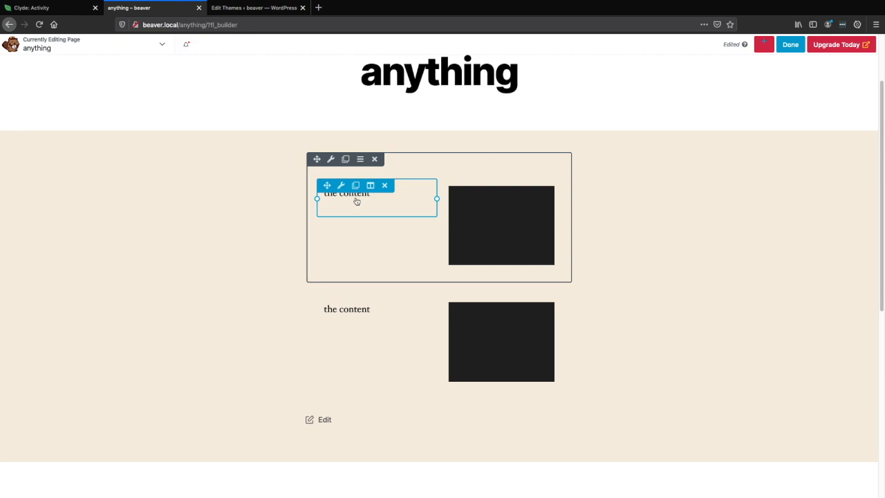
{"action": "left_click", "coordinate": [356, 200]}
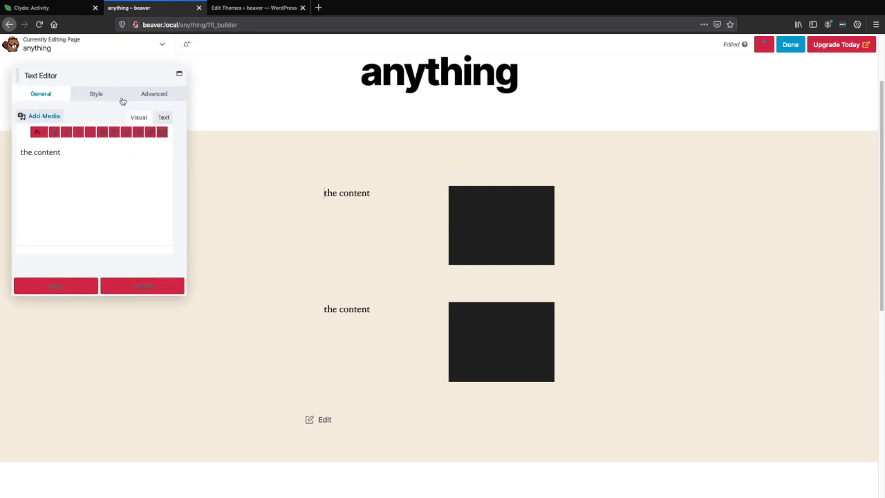
{"action": "left_click", "coordinate": [96, 93]}
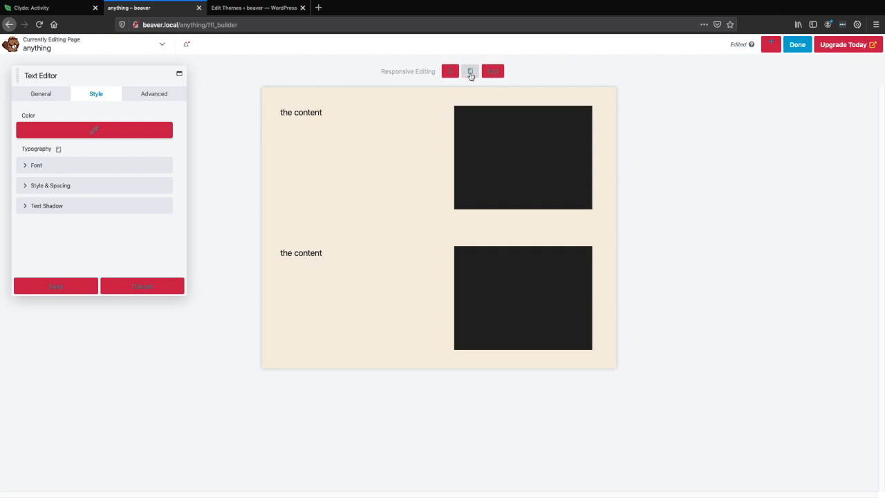
{"action": "left_click", "coordinate": [450, 71]}
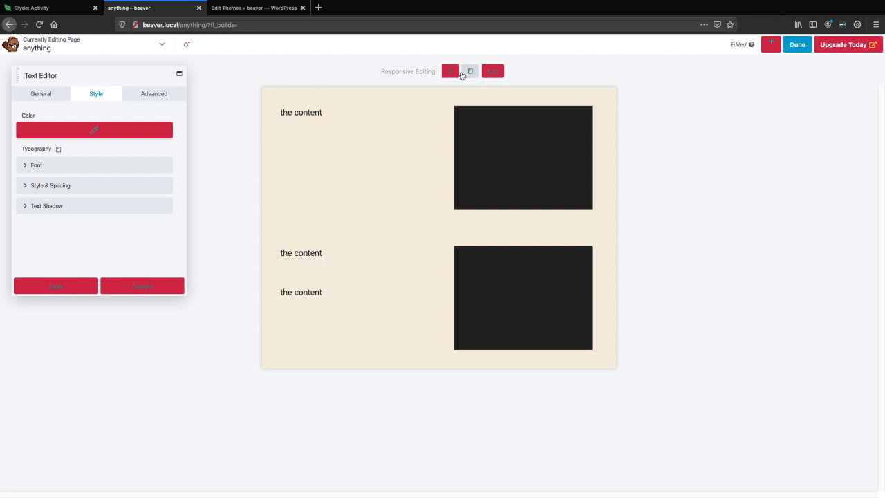
{"action": "left_click", "coordinate": [470, 71]}
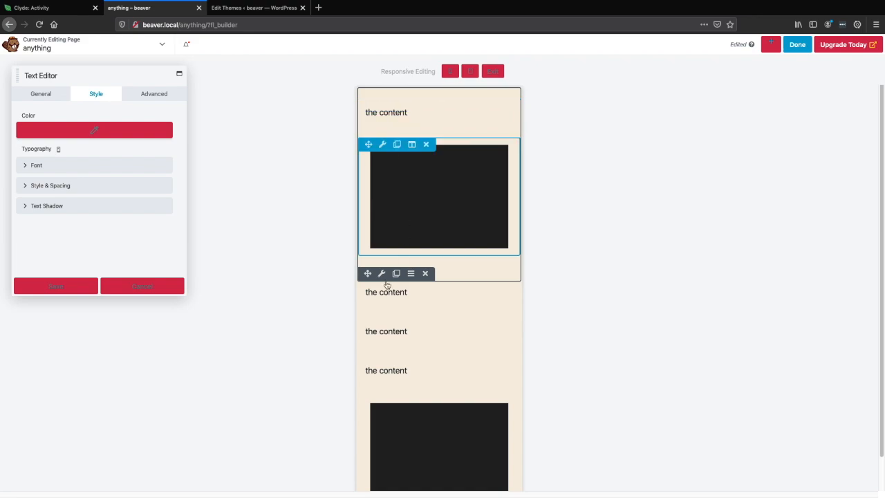
{"action": "mouse_move", "coordinate": [352, 147]}
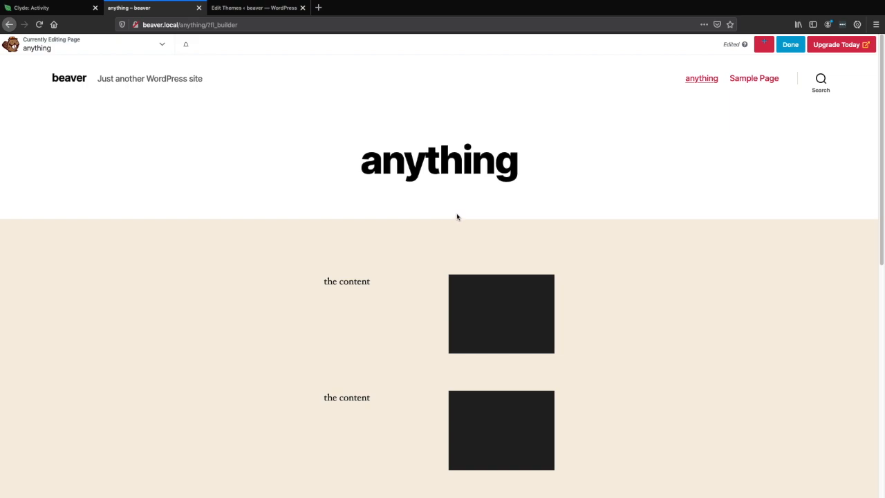
{"action": "mouse_move", "coordinate": [398, 257]}
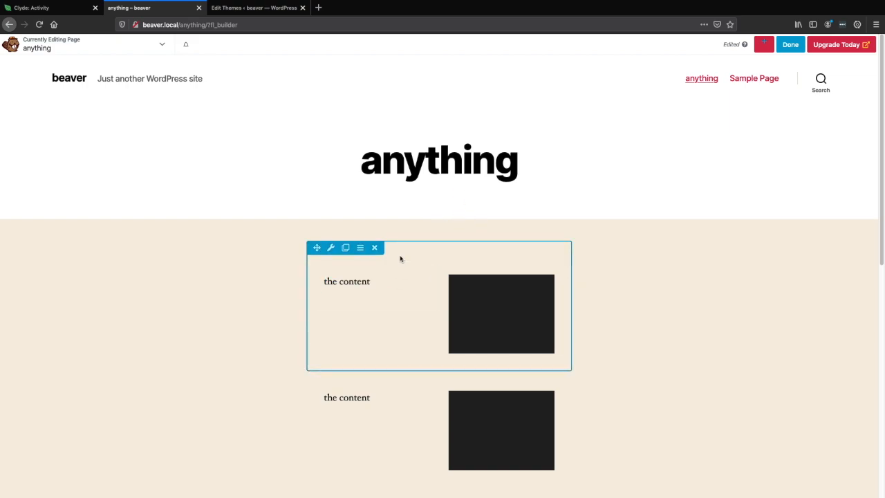
{"action": "mouse_move", "coordinate": [325, 248]}
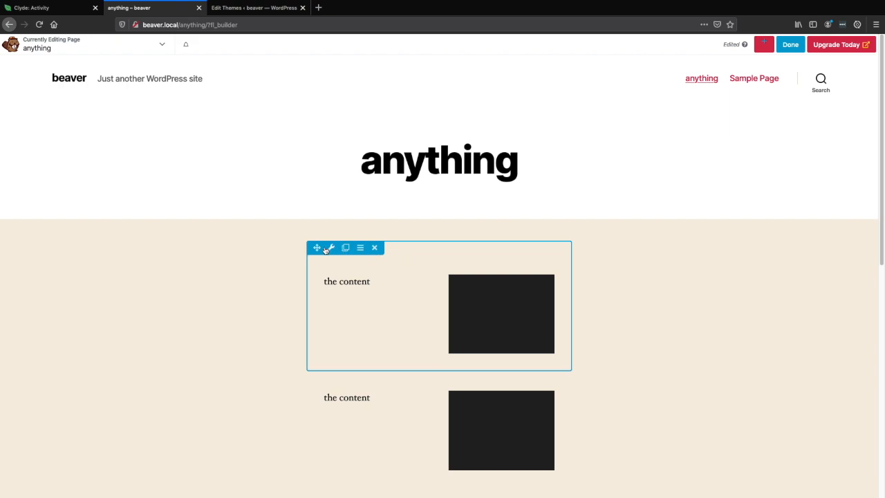
{"action": "mouse_move", "coordinate": [399, 259]}
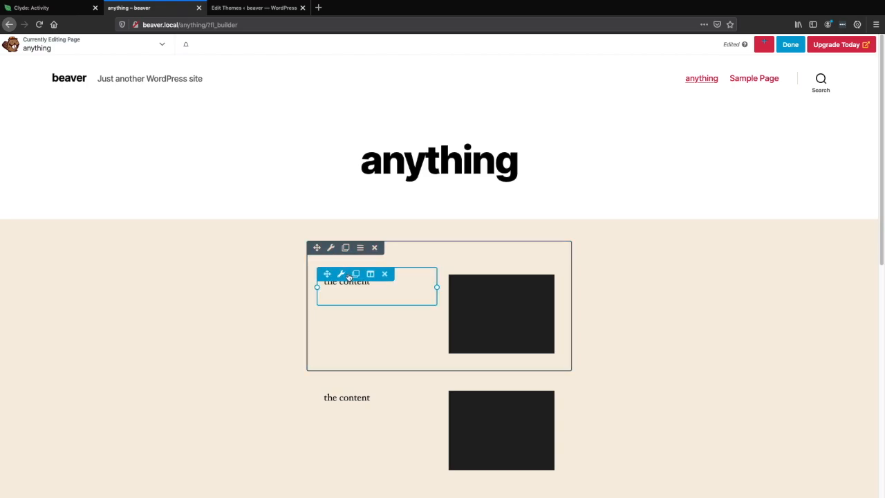
{"action": "mouse_move", "coordinate": [355, 274]}
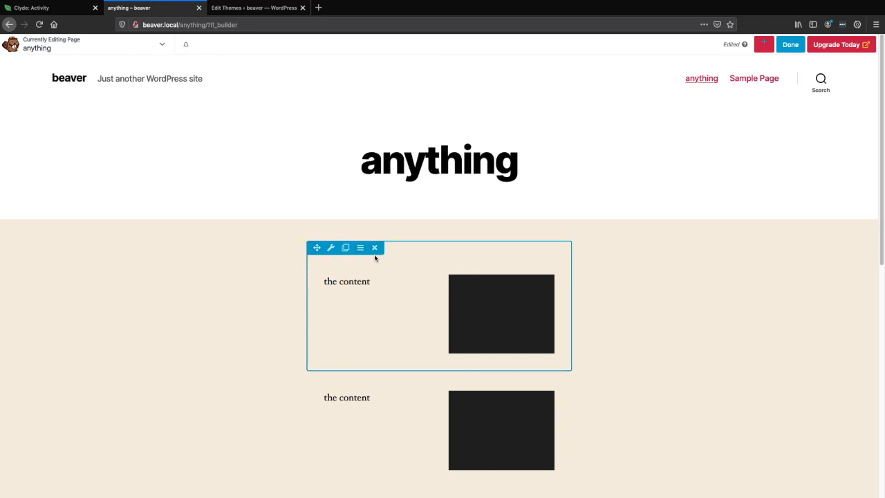
{"action": "mouse_move", "coordinate": [369, 263]}
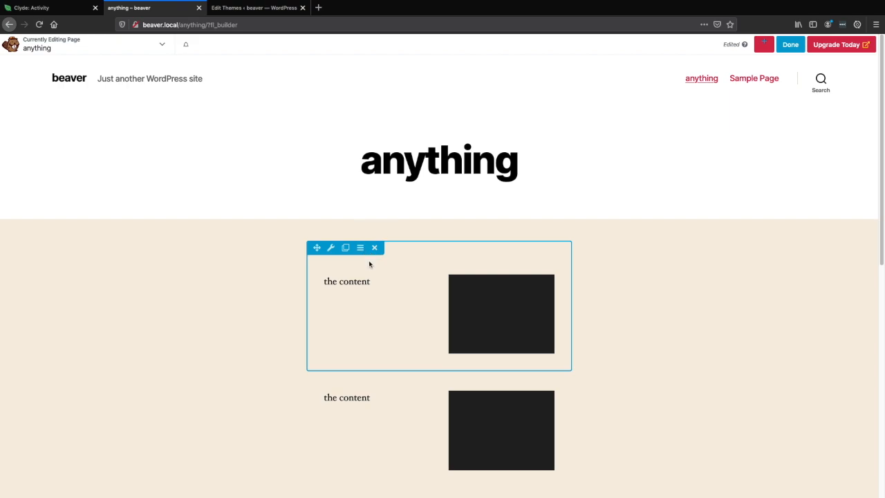
{"action": "left_click", "coordinate": [346, 281]}
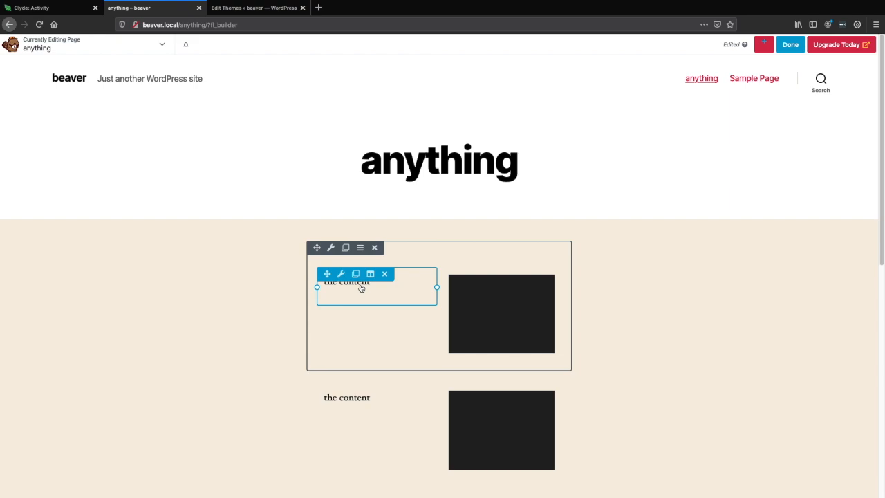
{"action": "mouse_move", "coordinate": [365, 288]}
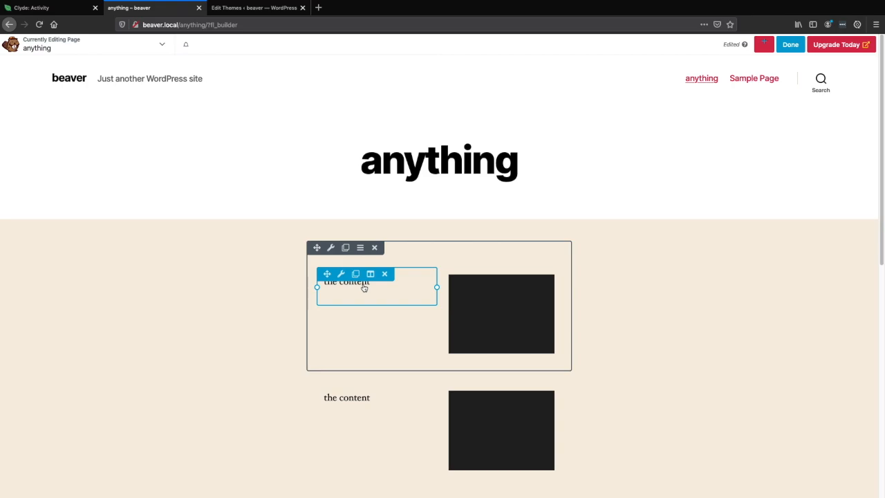
Open the Modules panel, then toggle the top row's text column actions menu until it shows.
{"action": "left_click", "coordinate": [763, 43]}
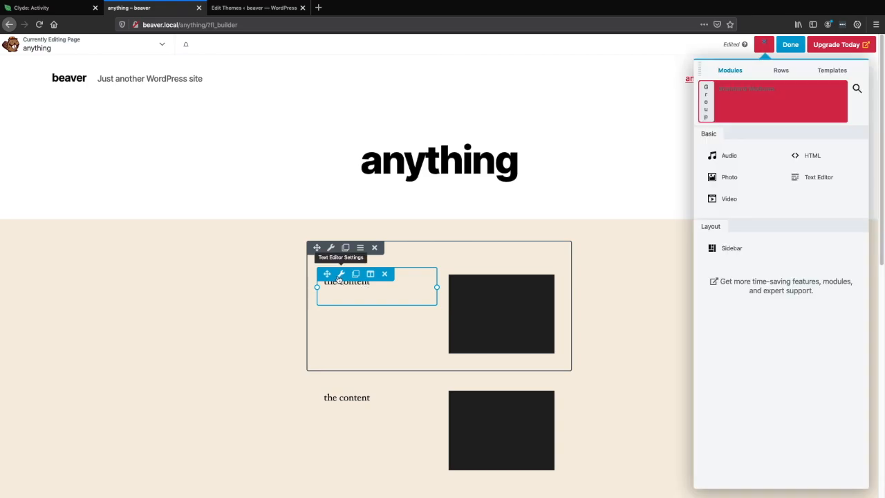
{"action": "mouse_move", "coordinate": [339, 274]}
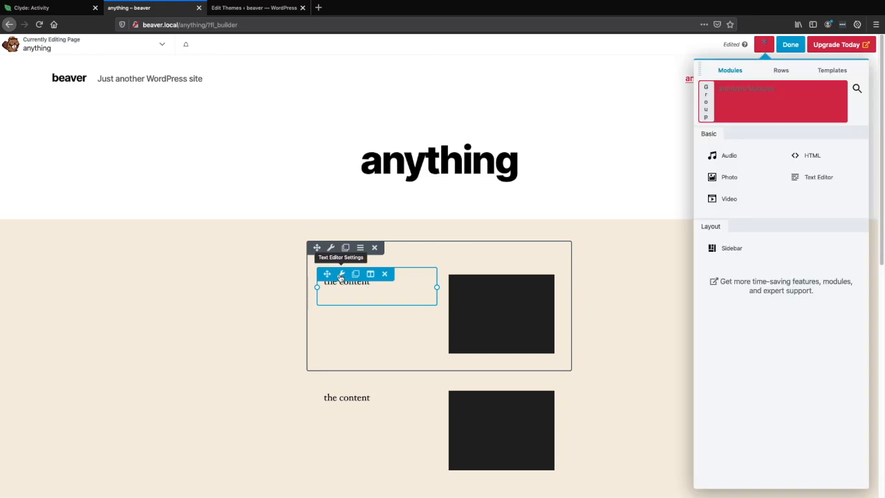
{"action": "mouse_move", "coordinate": [378, 280]}
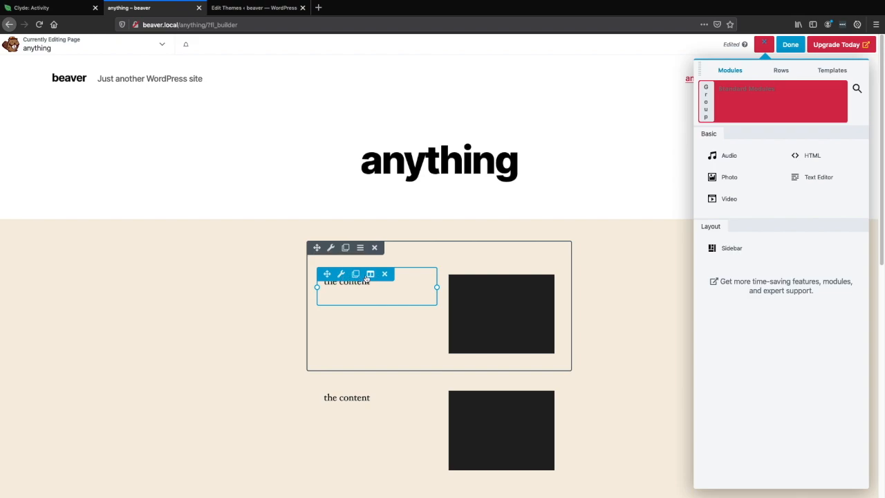
{"action": "mouse_move", "coordinate": [369, 274]}
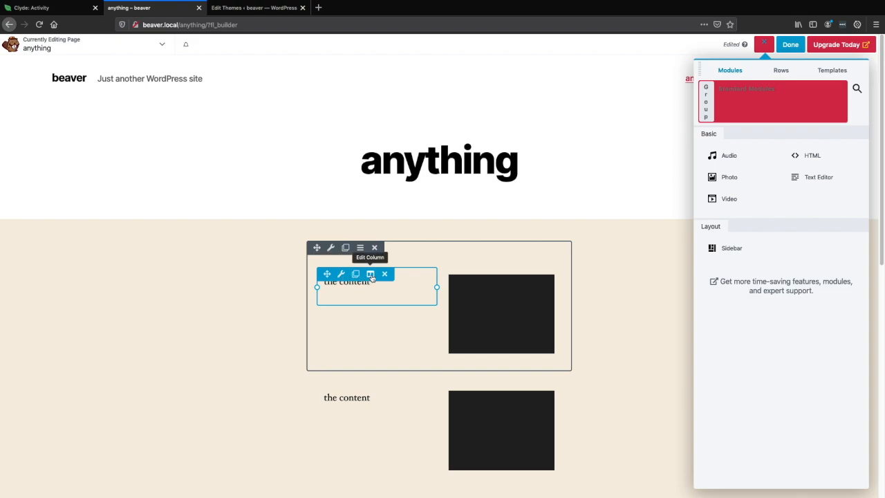
{"action": "left_click", "coordinate": [370, 274]}
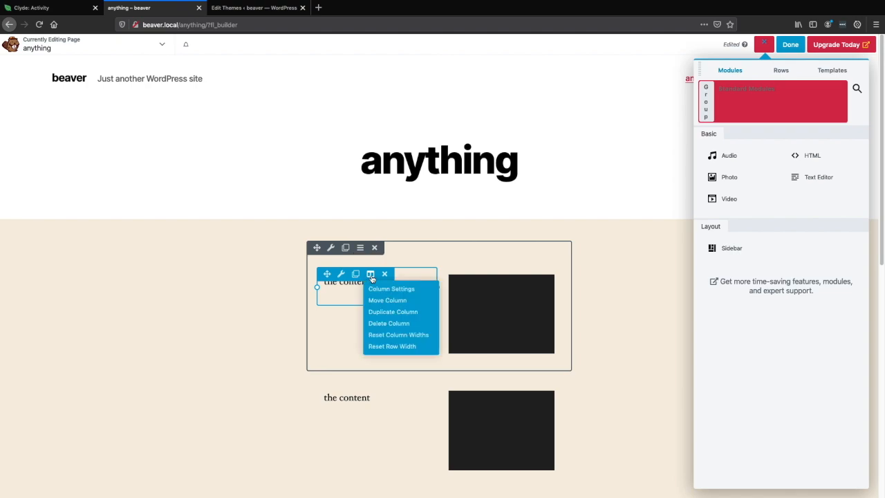
{"action": "left_click", "coordinate": [370, 273]}
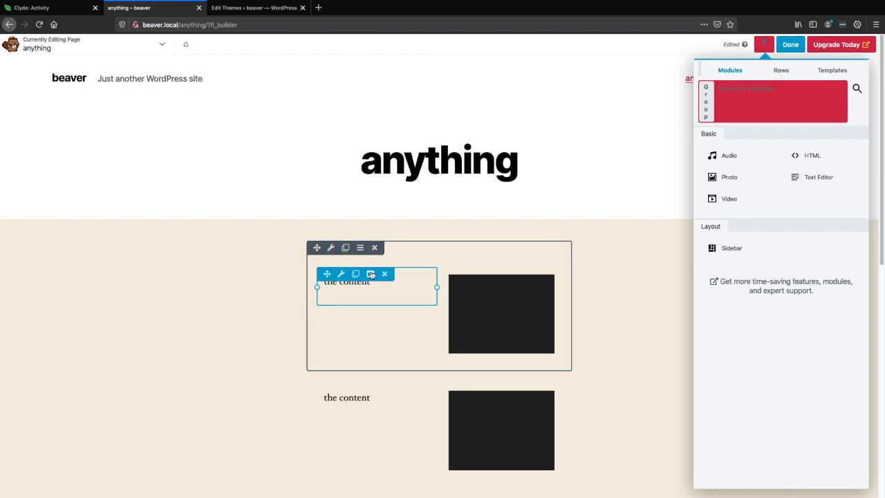
{"action": "mouse_move", "coordinate": [370, 273]}
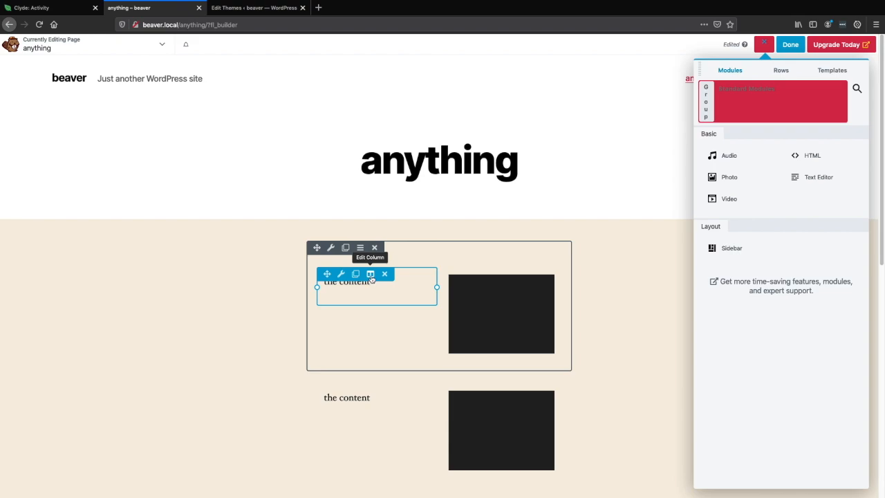
{"action": "mouse_move", "coordinate": [371, 279]}
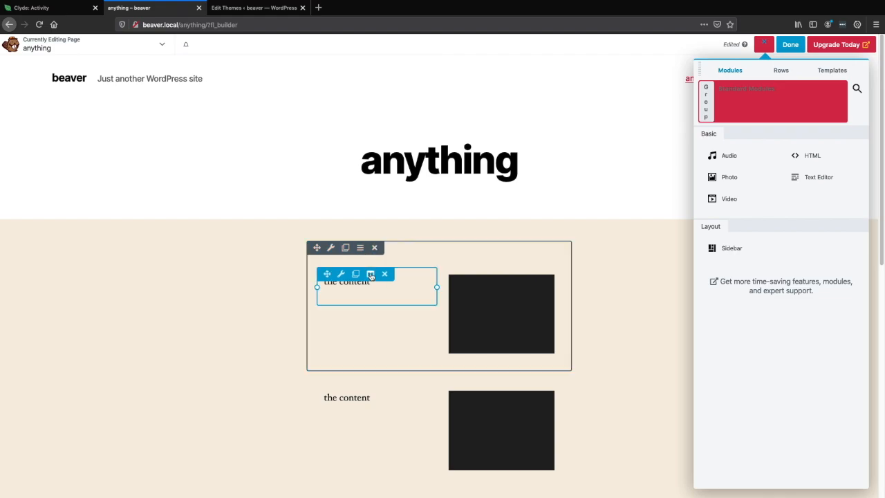
{"action": "left_click", "coordinate": [369, 273]}
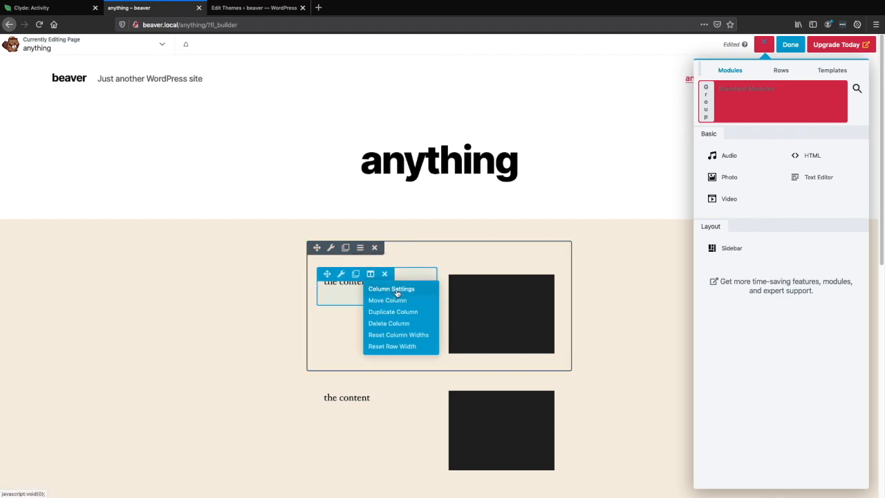
{"action": "mouse_move", "coordinate": [387, 300]}
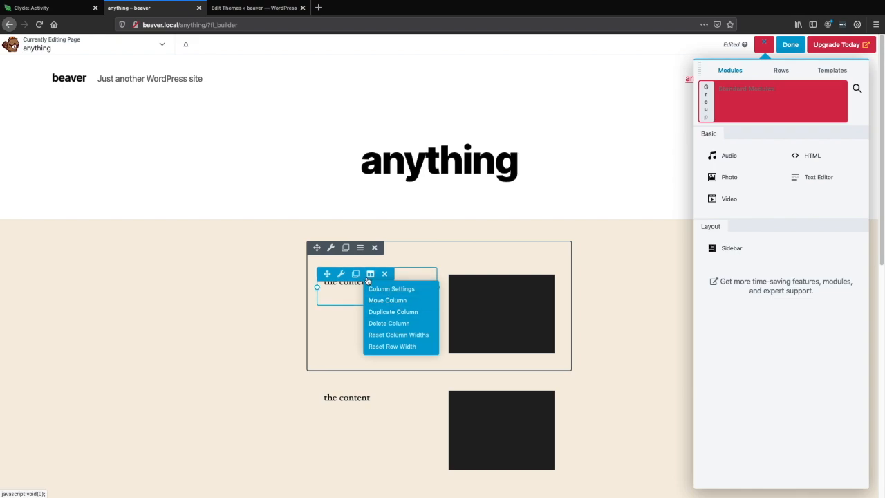
{"action": "left_click", "coordinate": [370, 273]}
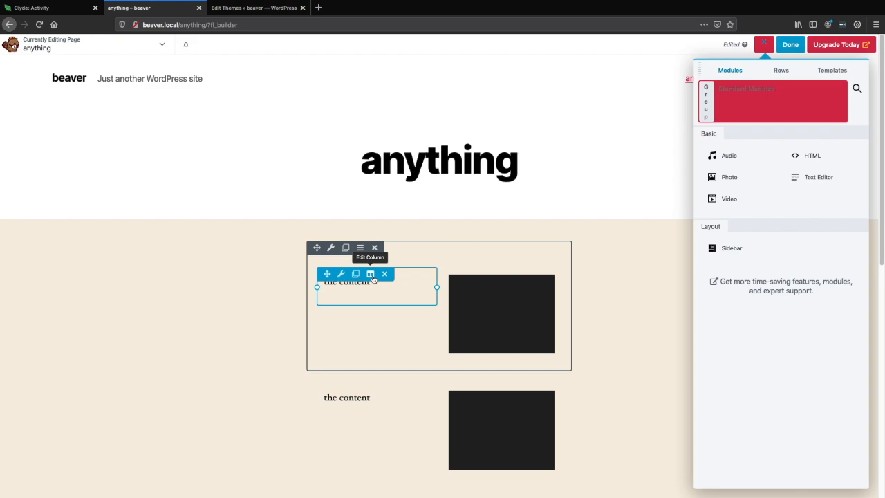
{"action": "left_click", "coordinate": [370, 274]}
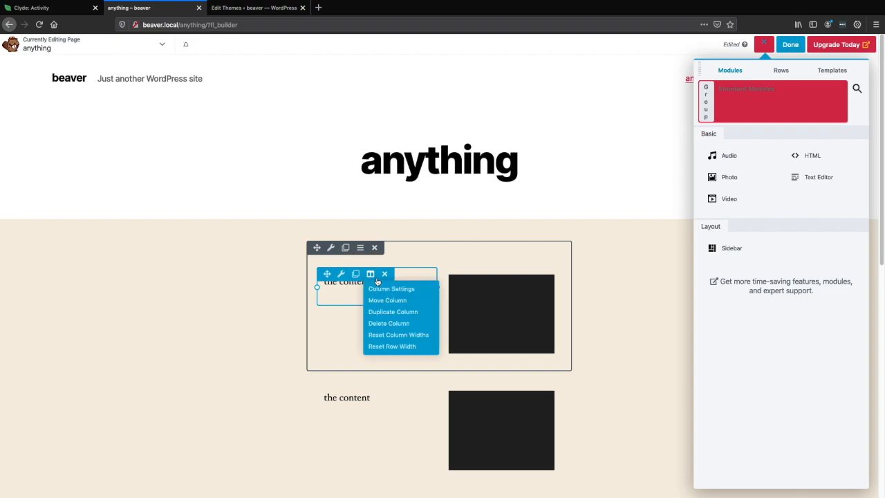
Set the top row's text column to 60% width with olive green text.
{"action": "left_click", "coordinate": [391, 288]}
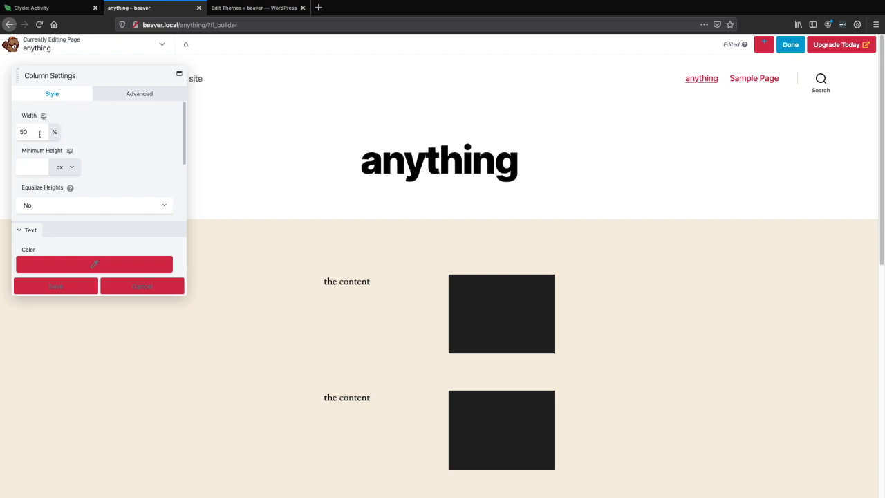
{"action": "left_click_drag", "start_coordinate": [25, 153], "coordinate": [118, 153]}
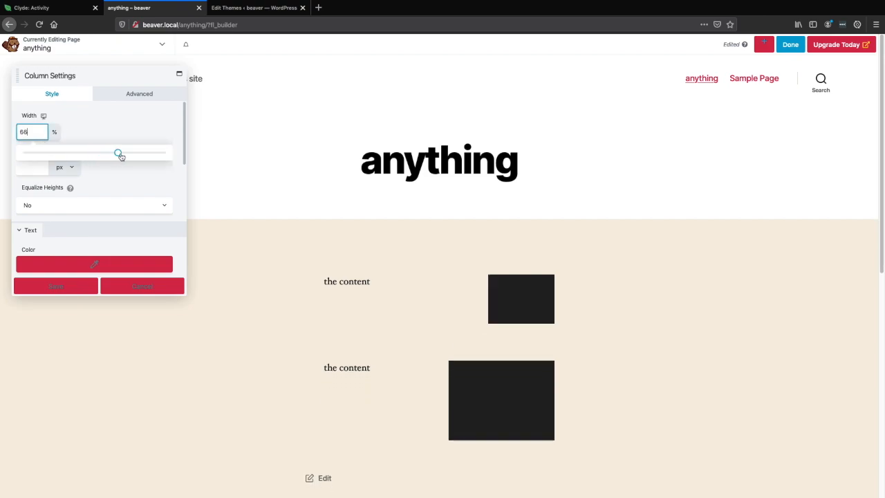
{"action": "left_click_drag", "start_coordinate": [118, 153], "coordinate": [109, 152]}
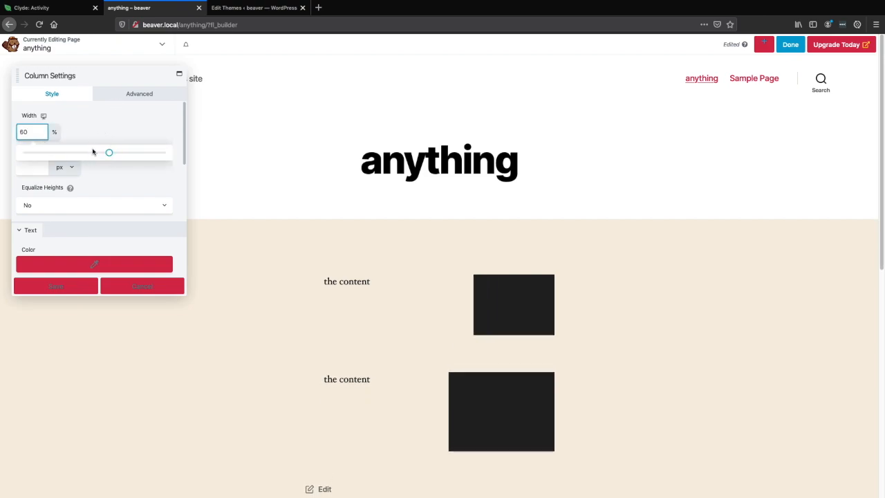
{"action": "scroll", "scroll_direction": "down", "scroll_amount": 3}
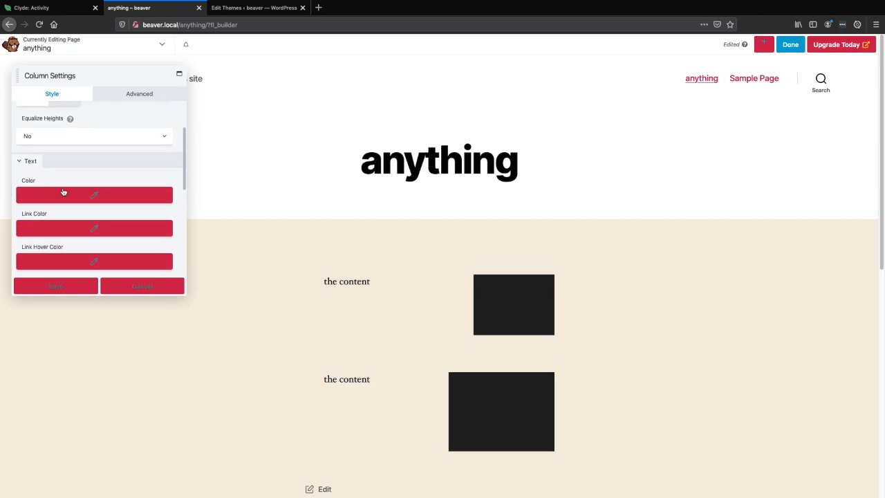
{"action": "left_click", "coordinate": [94, 195]}
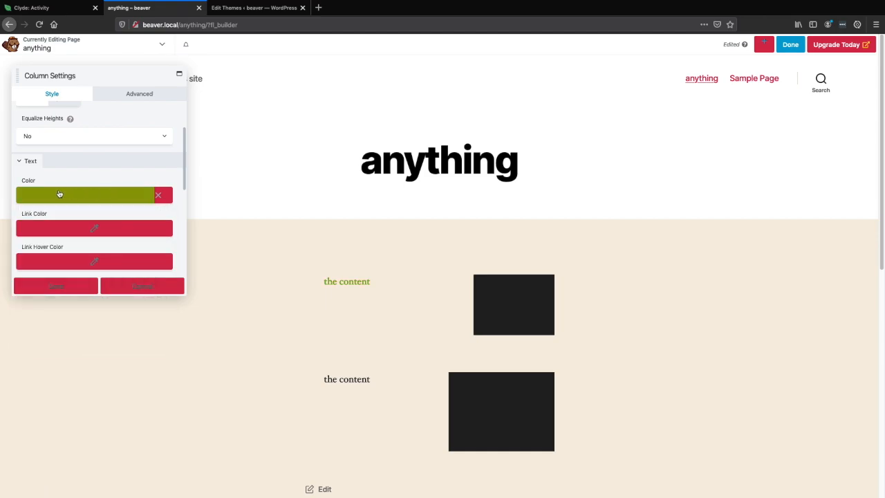
Try a gradient background on the text column, then settle on solid purple.
{"action": "left_click", "coordinate": [42, 178]}
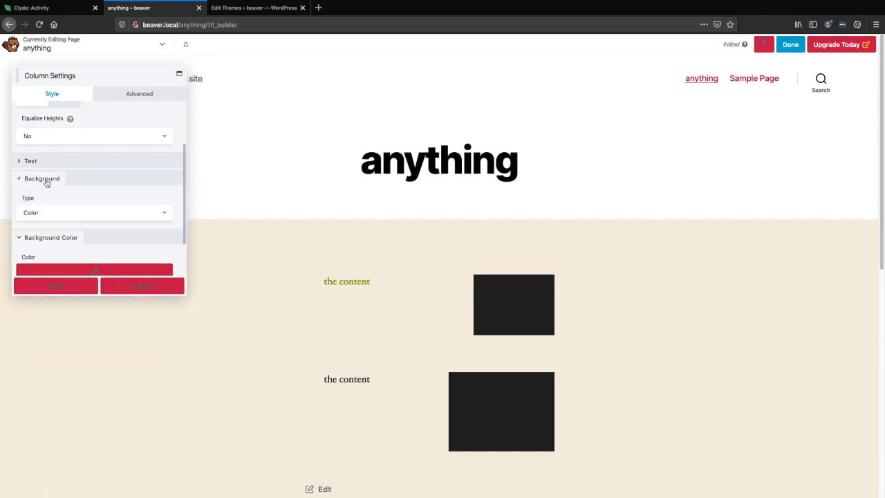
{"action": "left_click", "coordinate": [93, 213]}
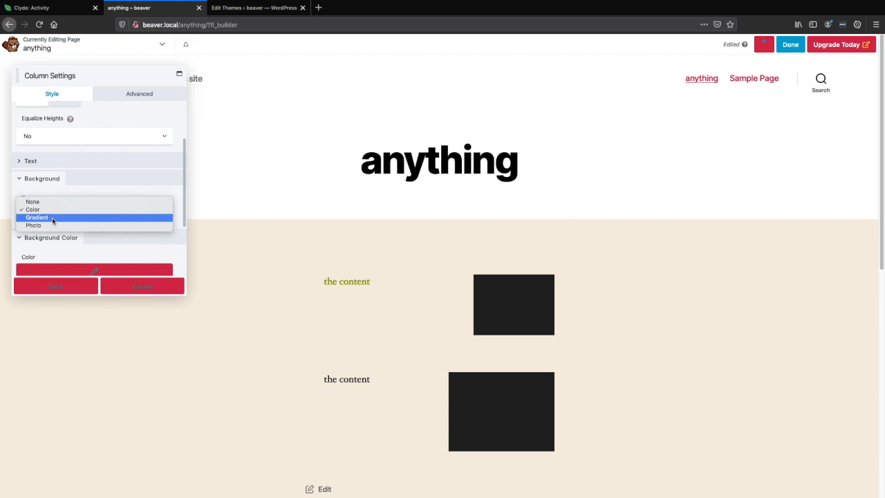
{"action": "left_click", "coordinate": [37, 218]}
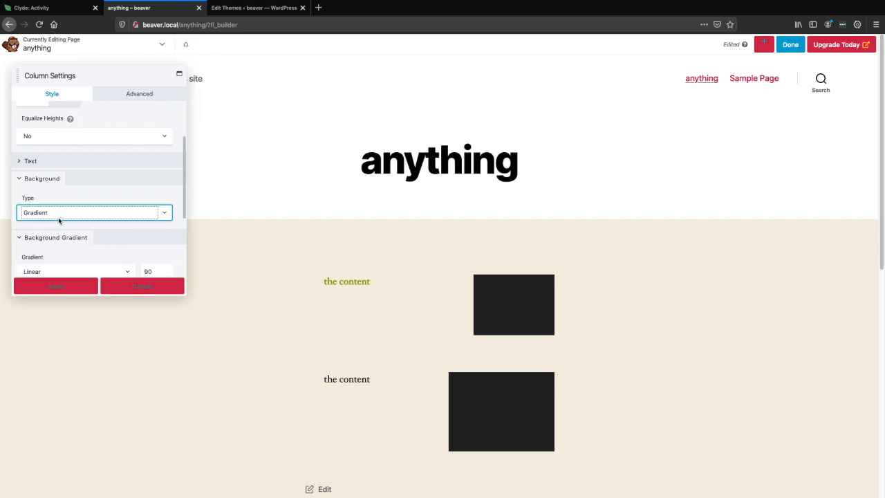
{"action": "left_click", "coordinate": [94, 212]}
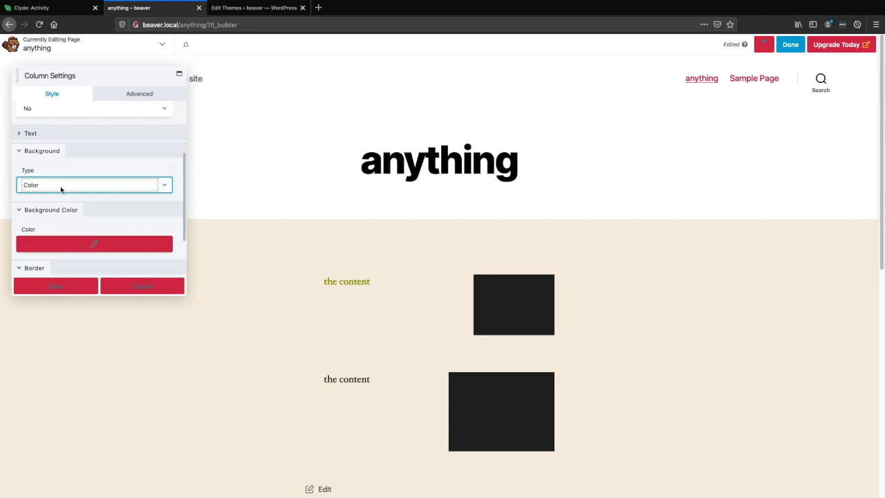
{"action": "left_click", "coordinate": [94, 185]}
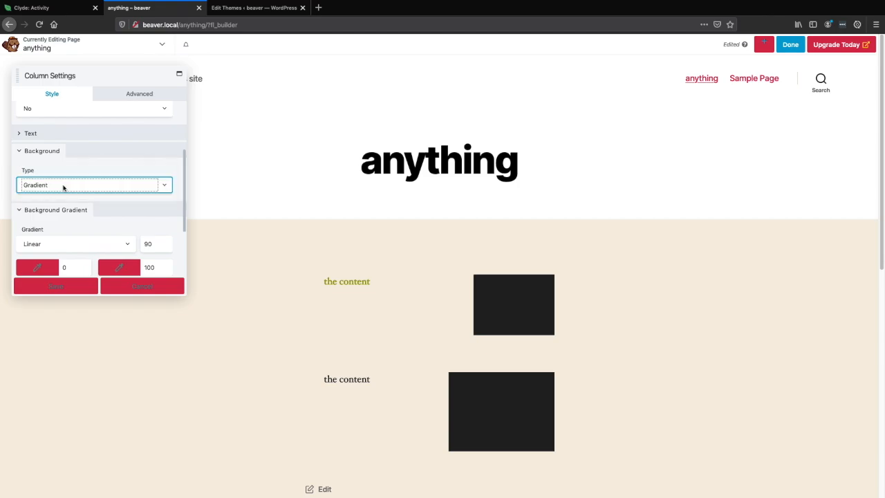
{"action": "left_click", "coordinate": [94, 185]}
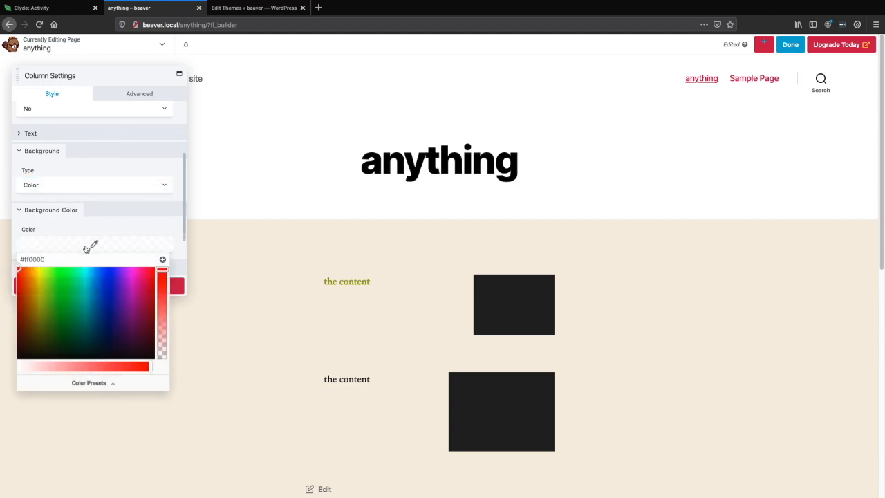
{"action": "left_click", "coordinate": [119, 311]}
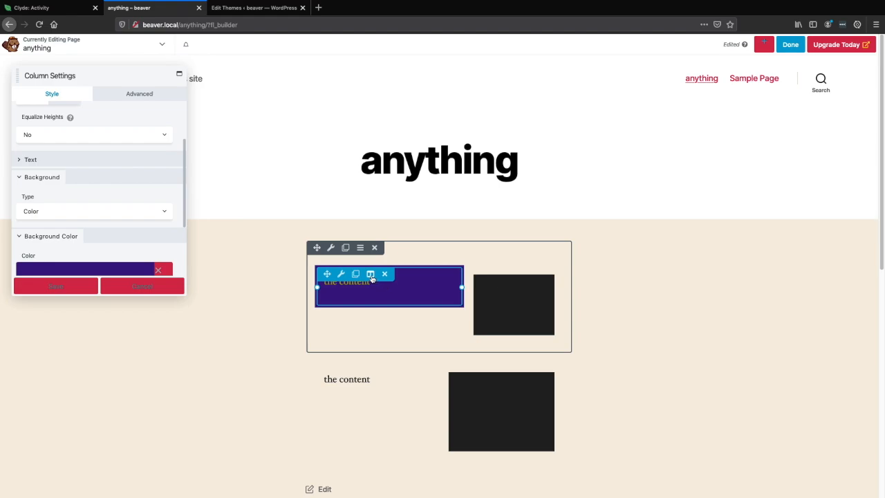
Discard the top row's column styling, returning it to plain black text.
{"action": "left_click", "coordinate": [370, 274]}
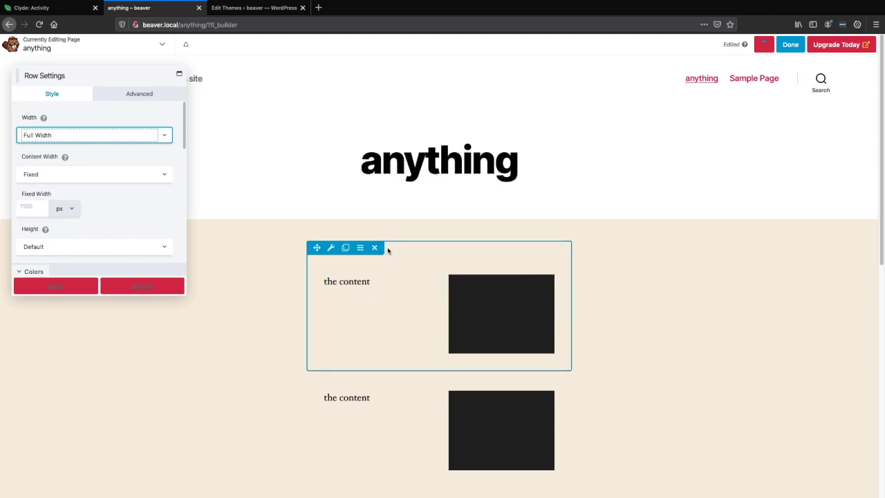
{"action": "mouse_move", "coordinate": [392, 252]}
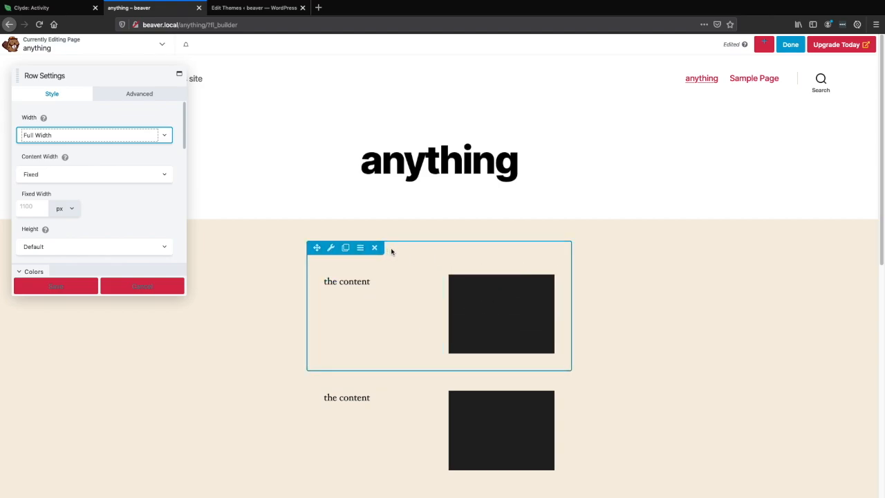
{"action": "mouse_move", "coordinate": [352, 261]}
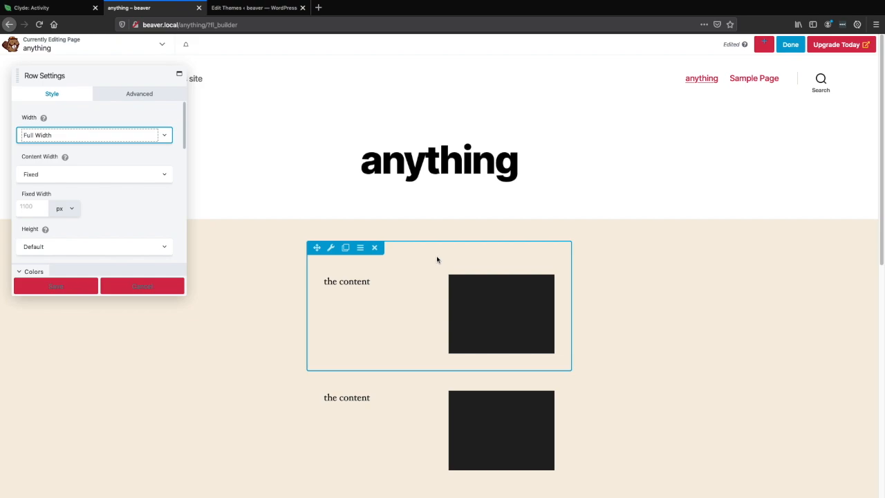
{"action": "mouse_move", "coordinate": [437, 259]}
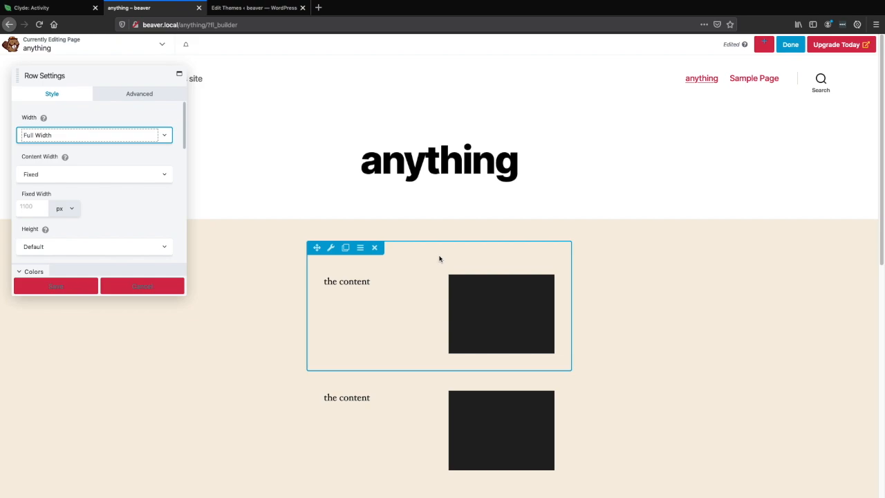
{"action": "mouse_move", "coordinate": [420, 260]}
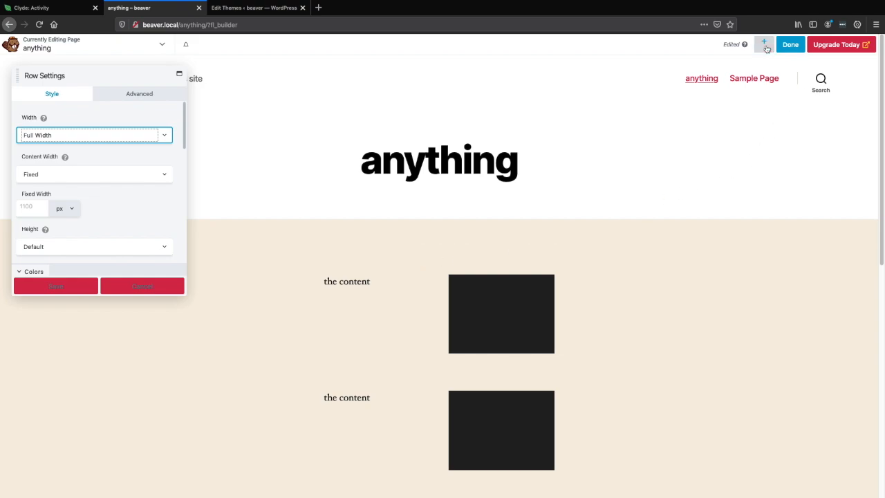
Browse the content panel's Modules and Templates tabs, then close the panel.
{"action": "left_click", "coordinate": [763, 45]}
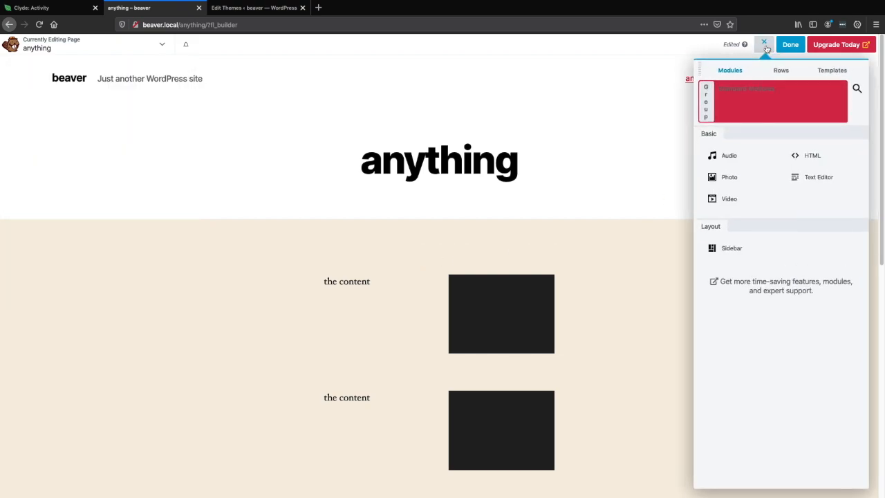
{"action": "left_click", "coordinate": [831, 69]}
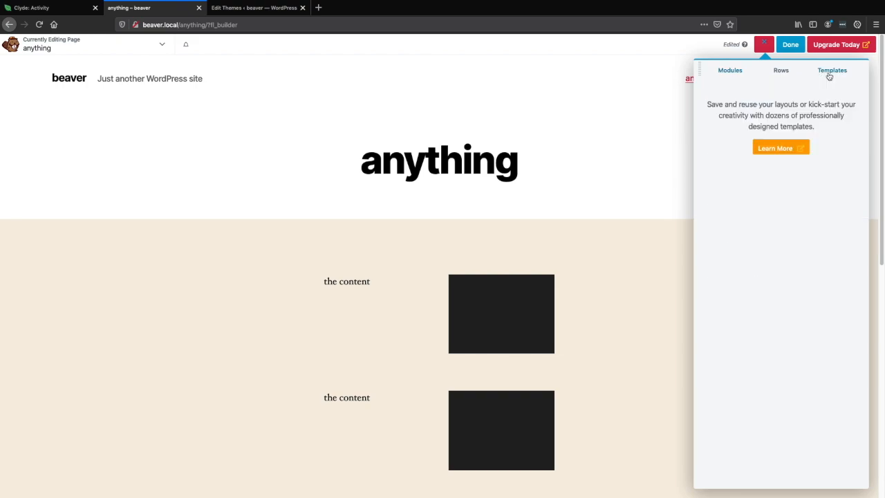
{"action": "mouse_move", "coordinate": [786, 93]}
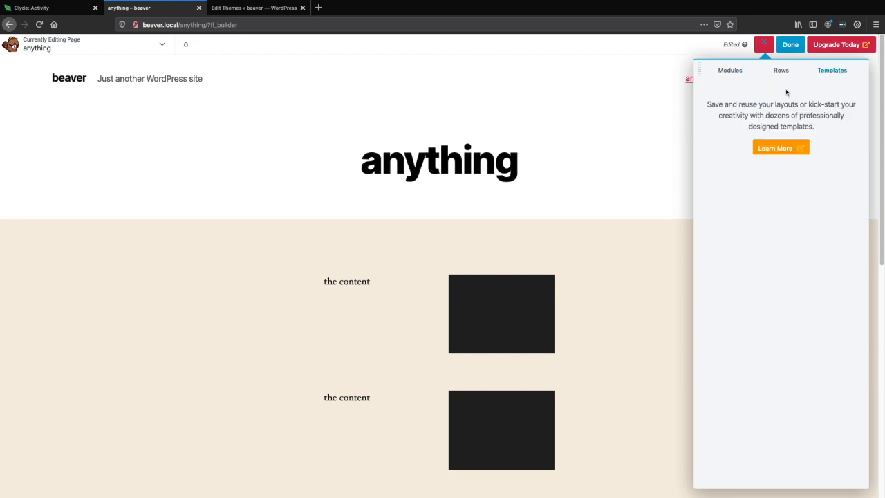
{"action": "left_click", "coordinate": [729, 70]}
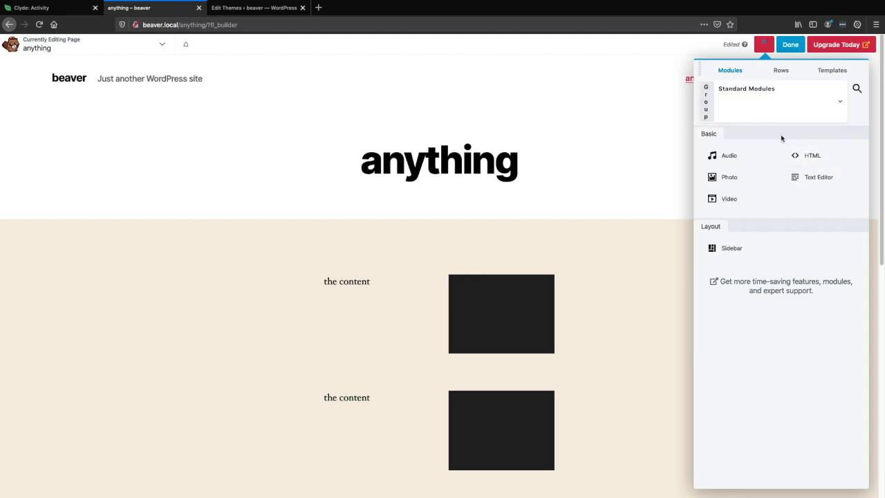
{"action": "mouse_move", "coordinate": [752, 99]}
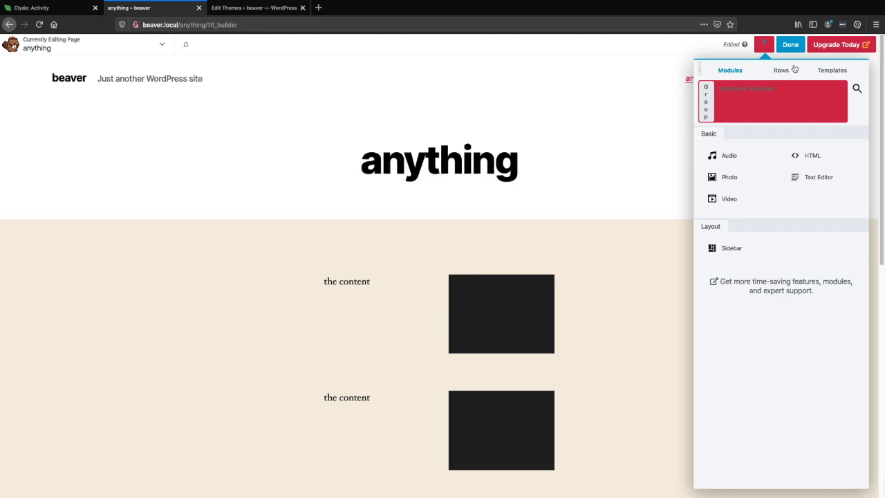
{"action": "mouse_move", "coordinate": [835, 72]}
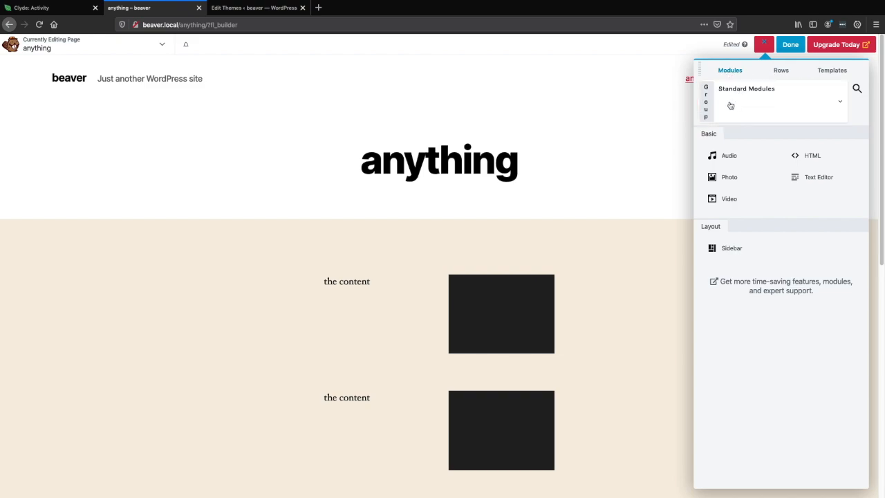
{"action": "left_click", "coordinate": [764, 44]}
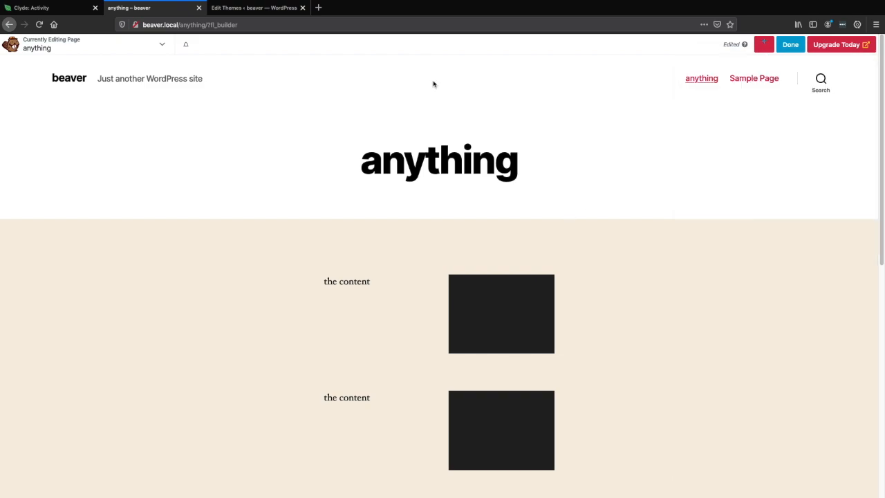